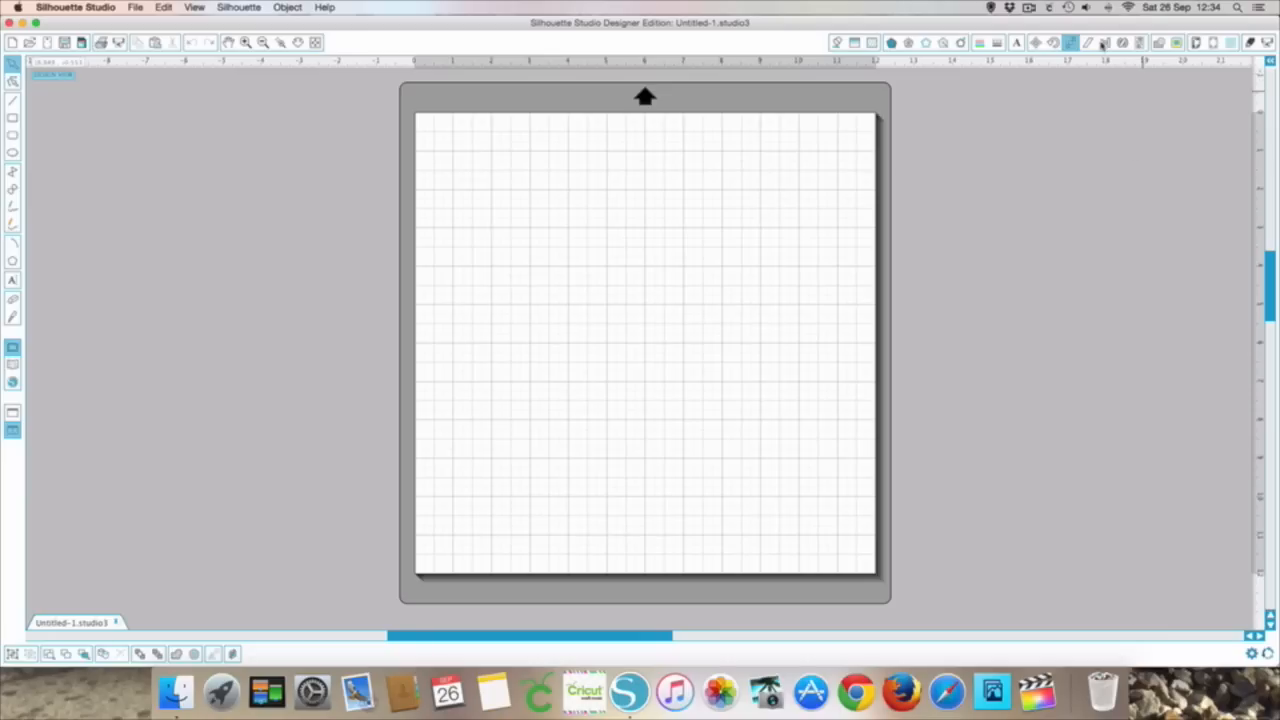
mouse_move(1104, 44)
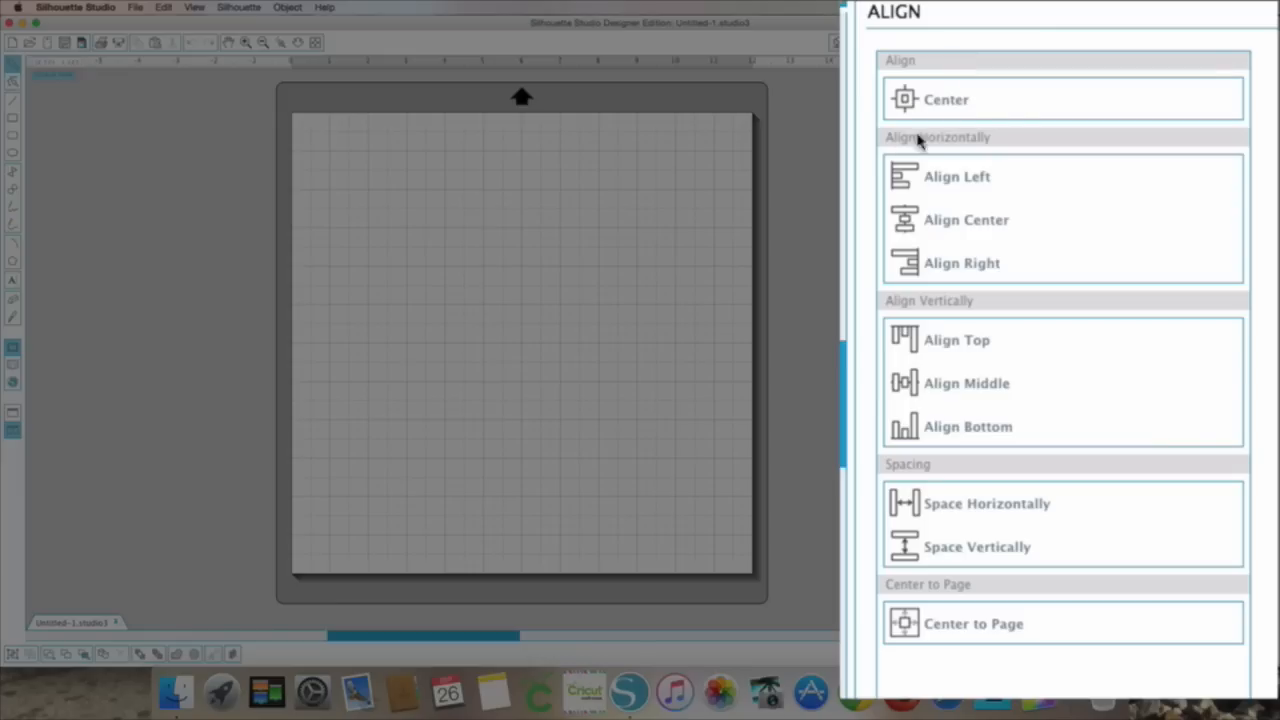
mouse_move(988, 180)
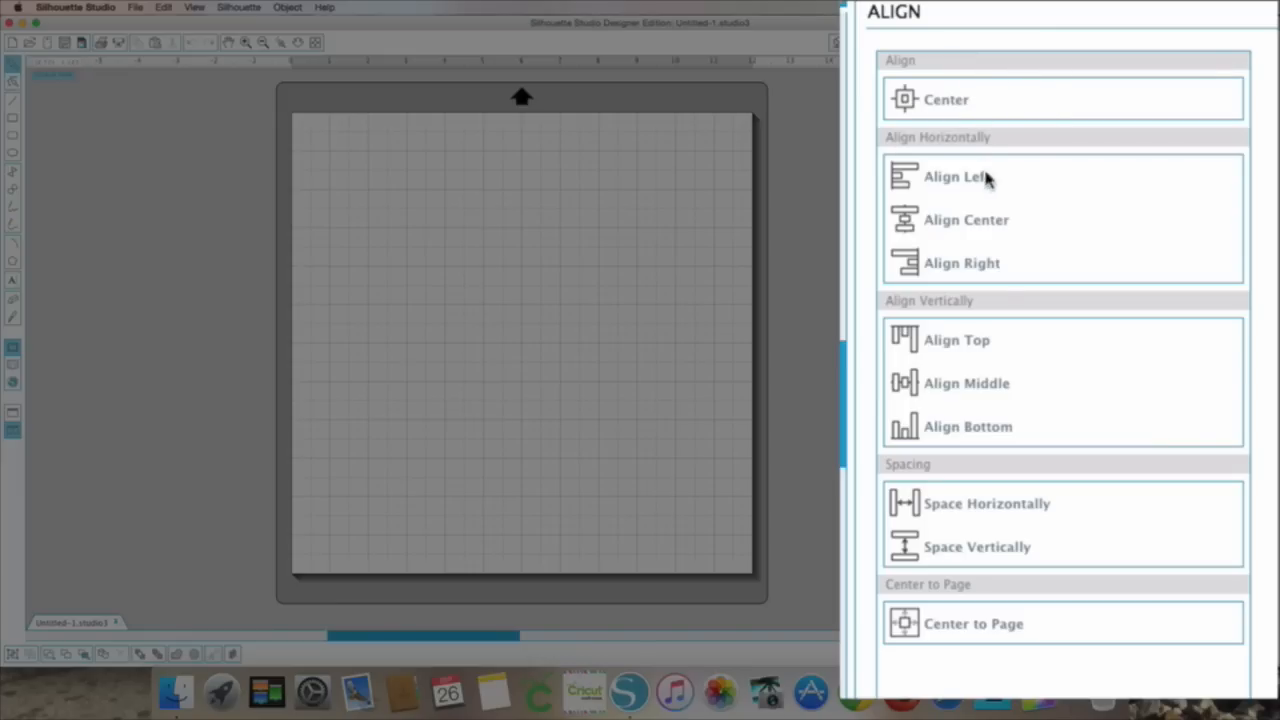
mouse_move(988, 72)
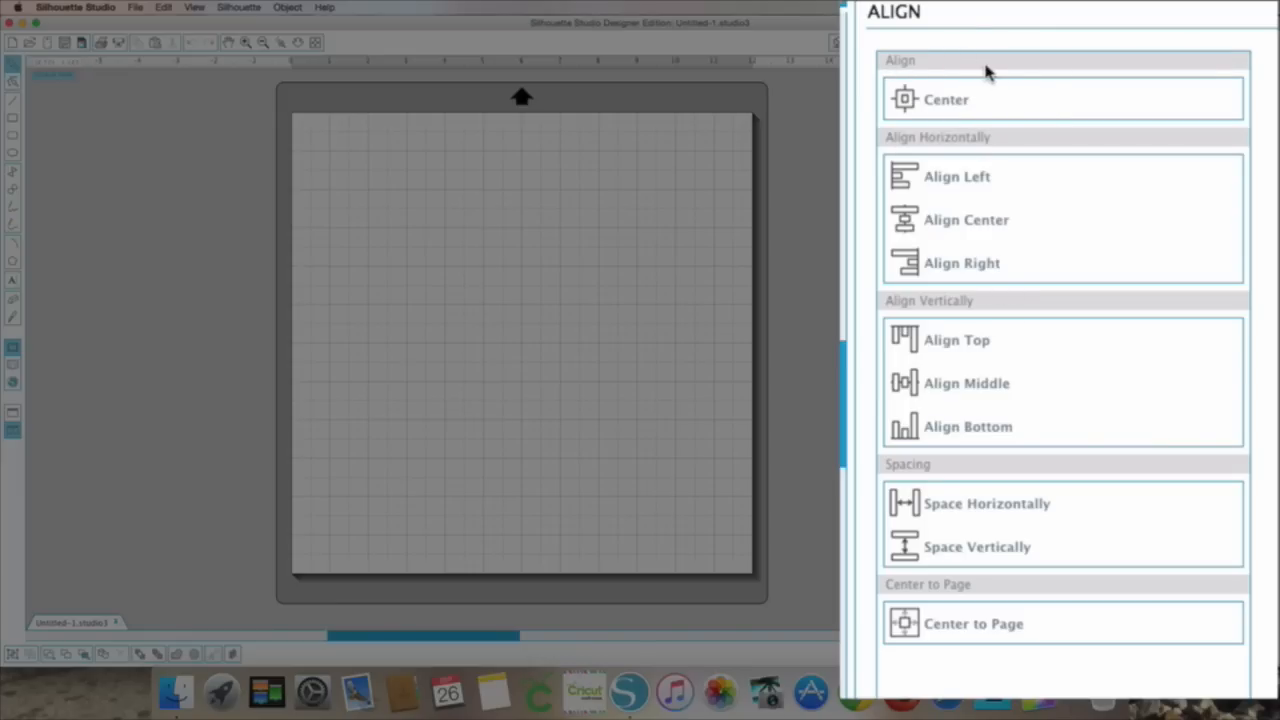
mouse_move(970, 104)
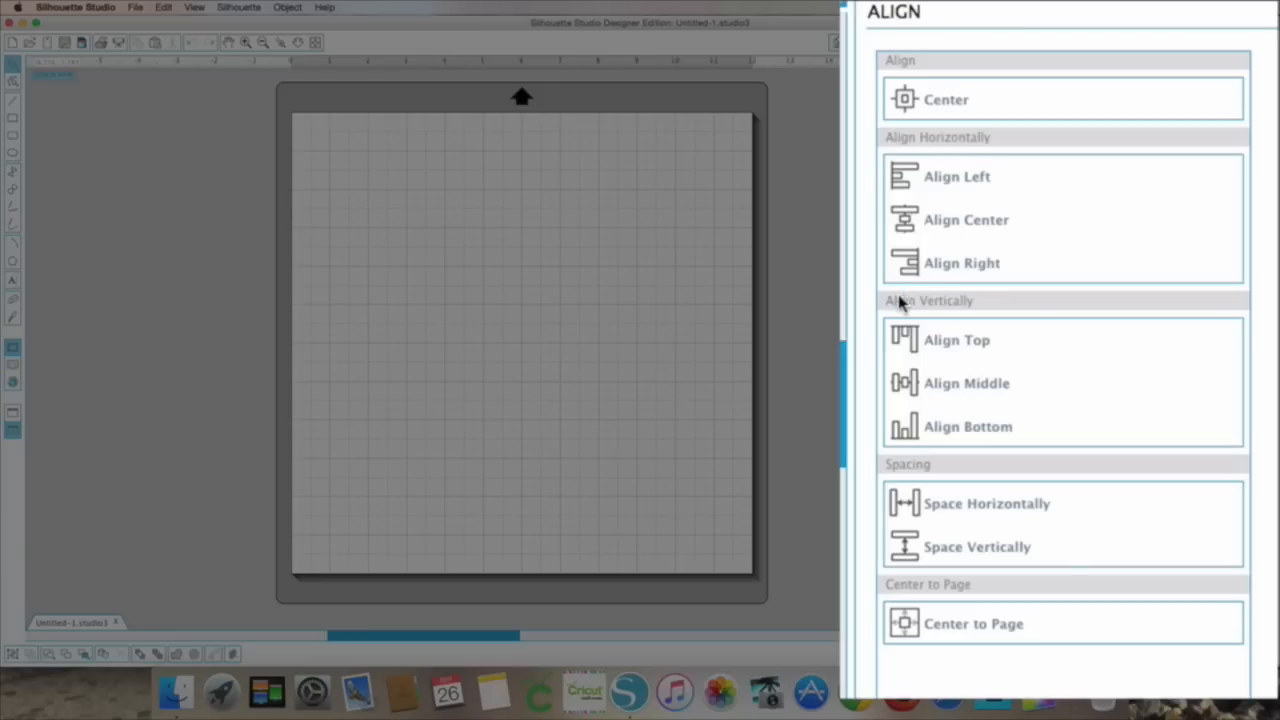
mouse_move(882, 622)
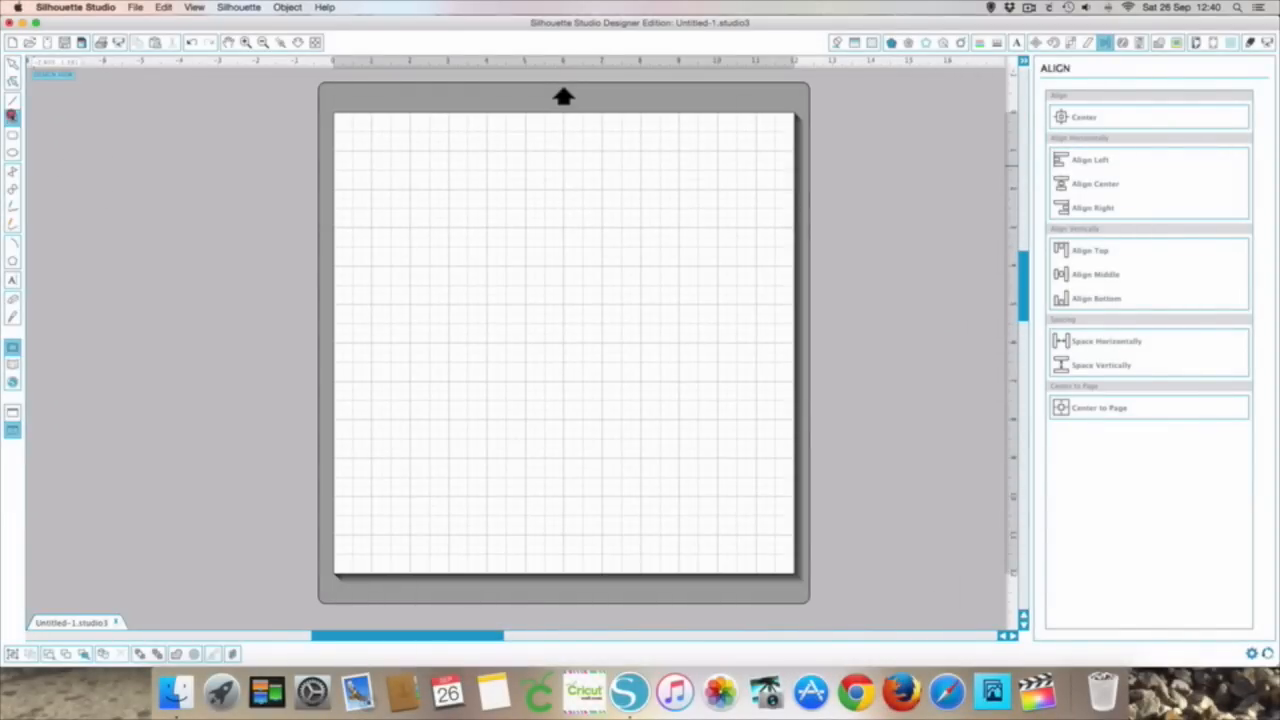
Step: Visit the saved-designs library and return to the mat, clearing the square selection
left_click(12, 360)
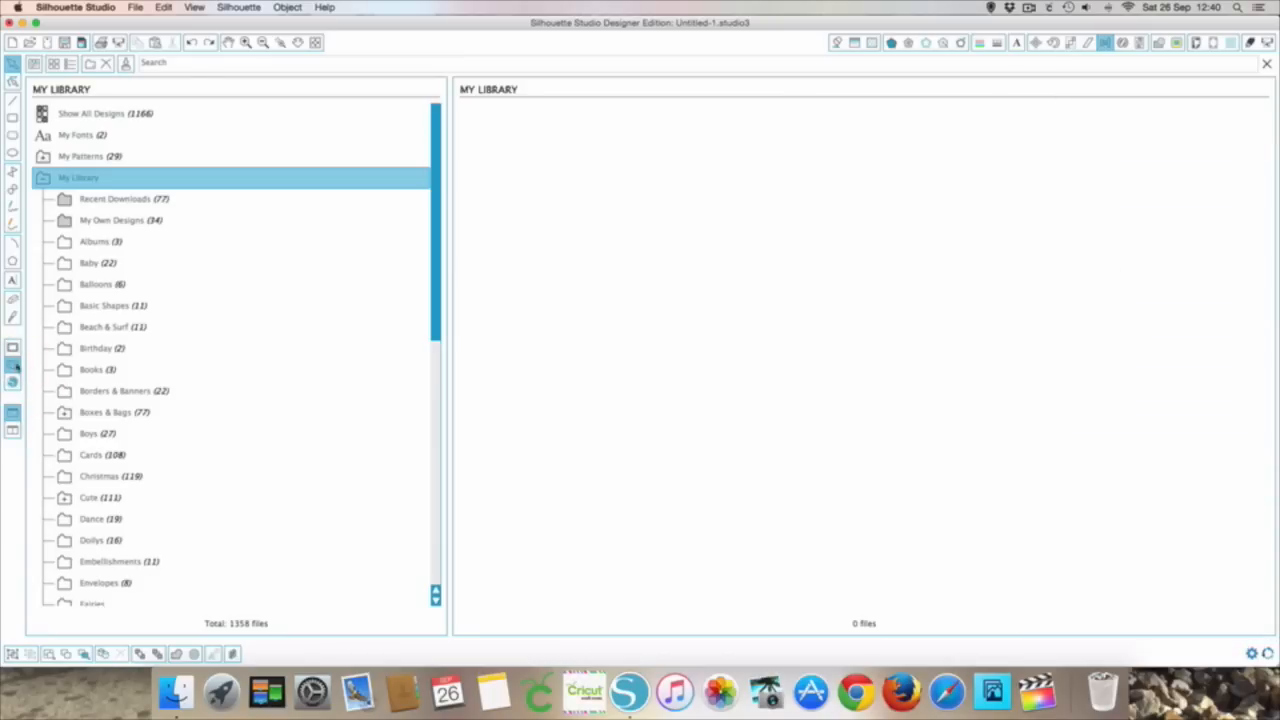
mouse_move(108, 328)
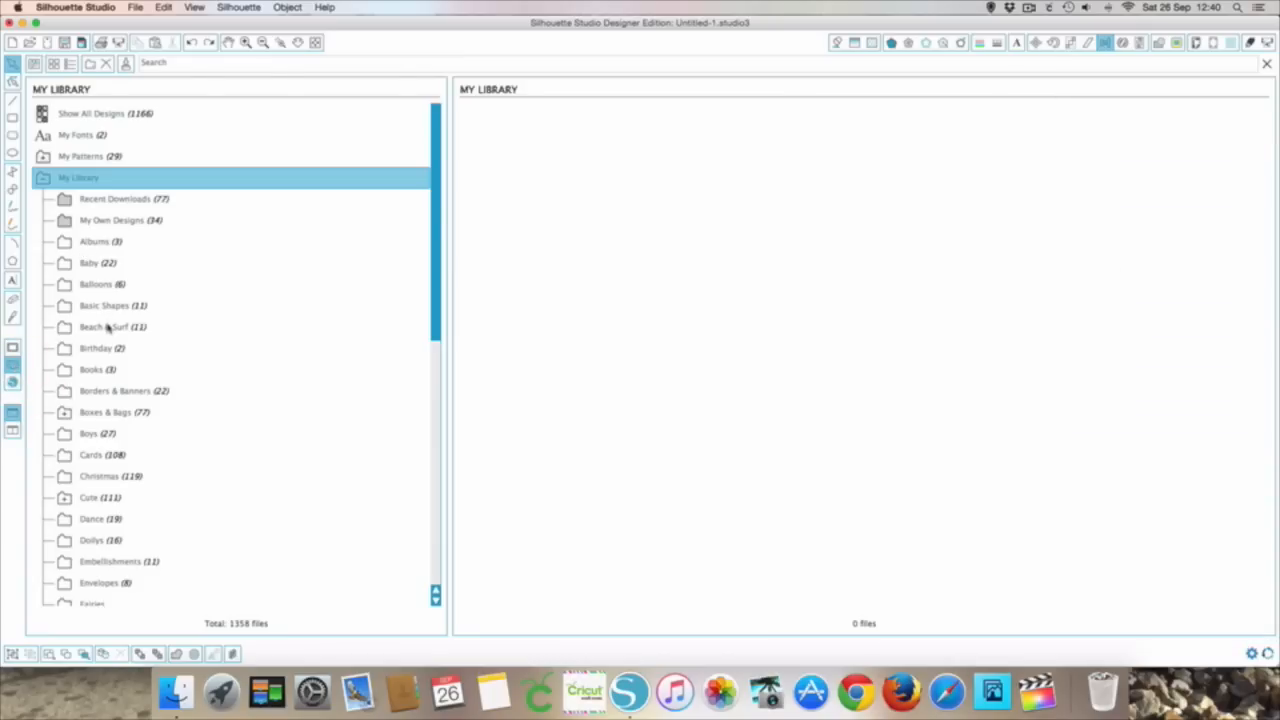
left_click(1266, 62)
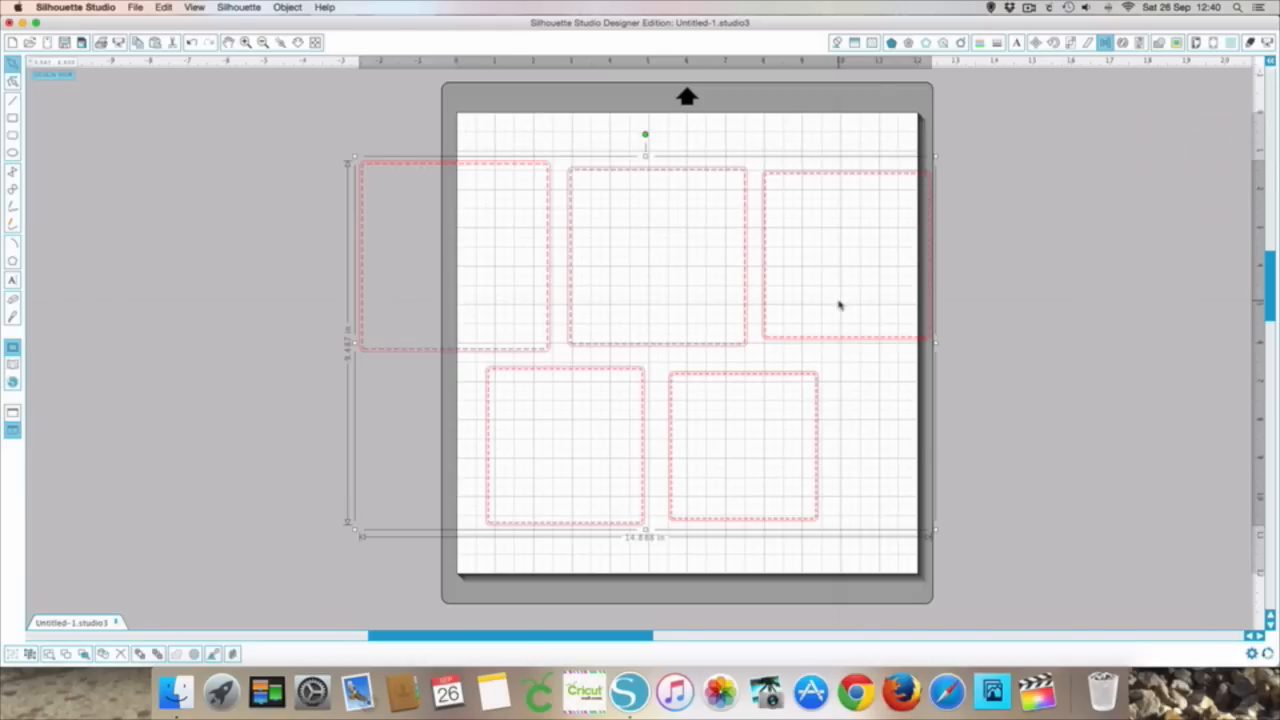
mouse_move(424, 348)
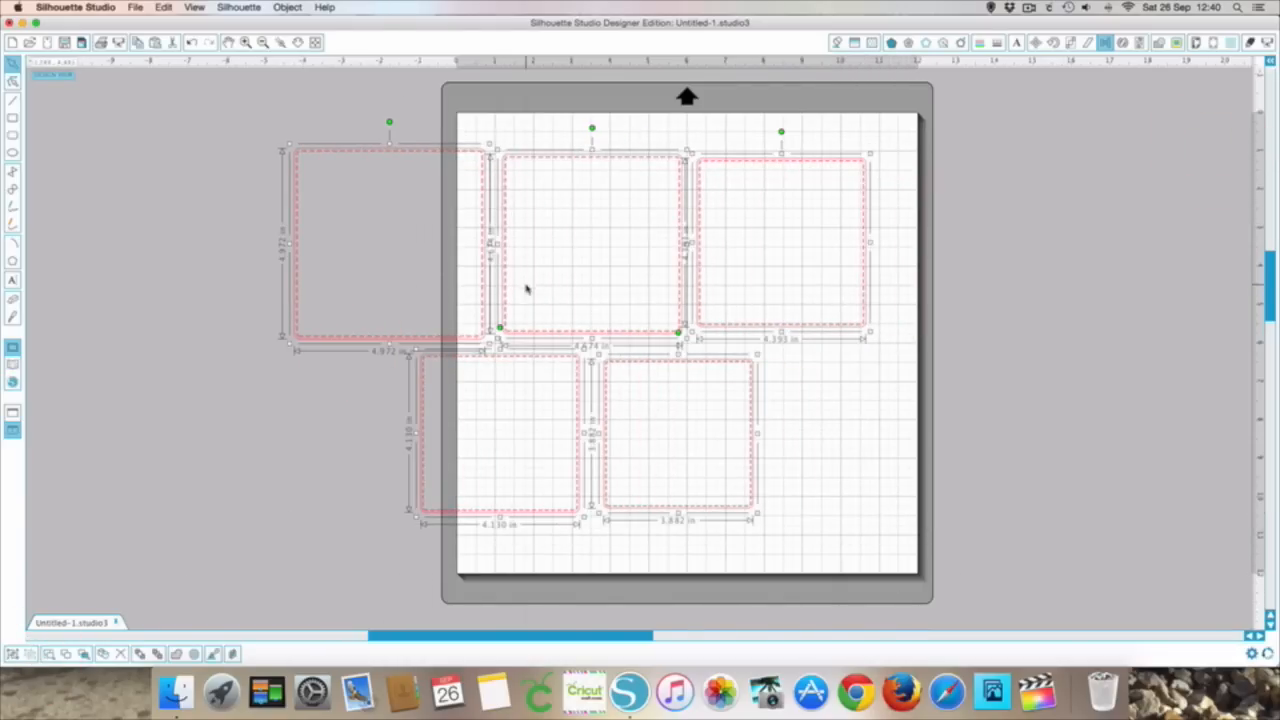
left_click(530, 336)
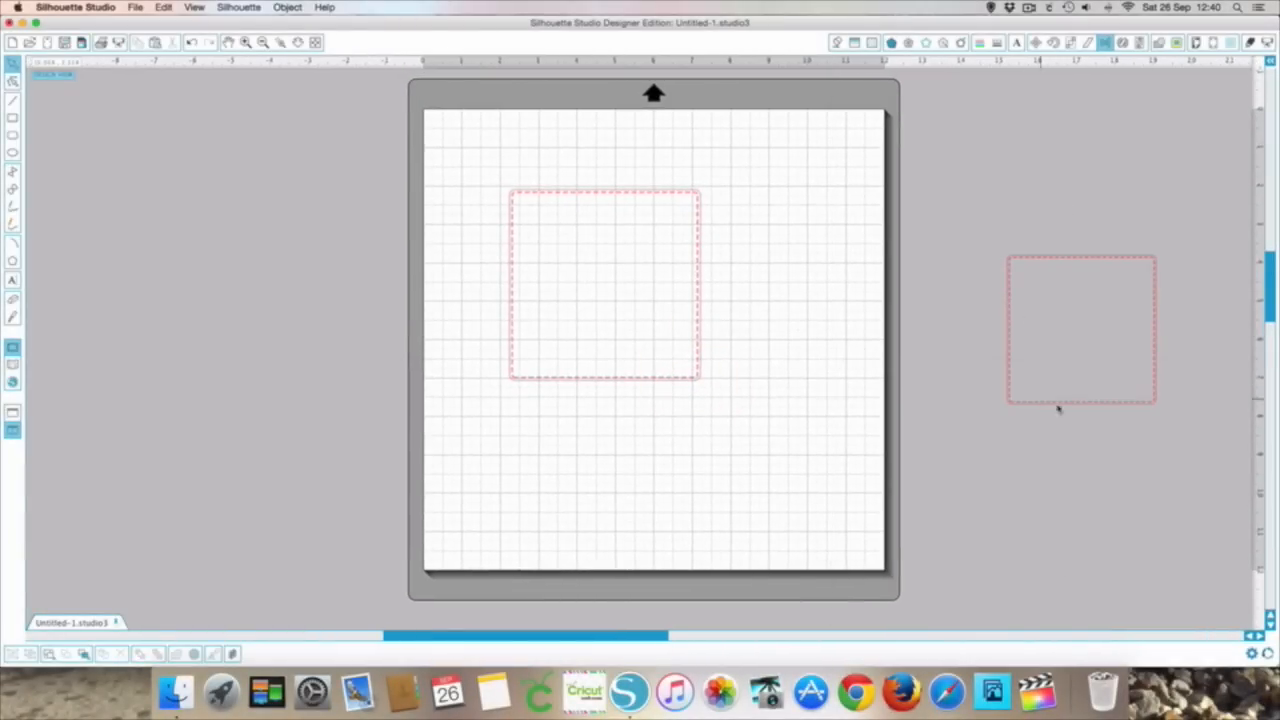
mouse_move(1064, 348)
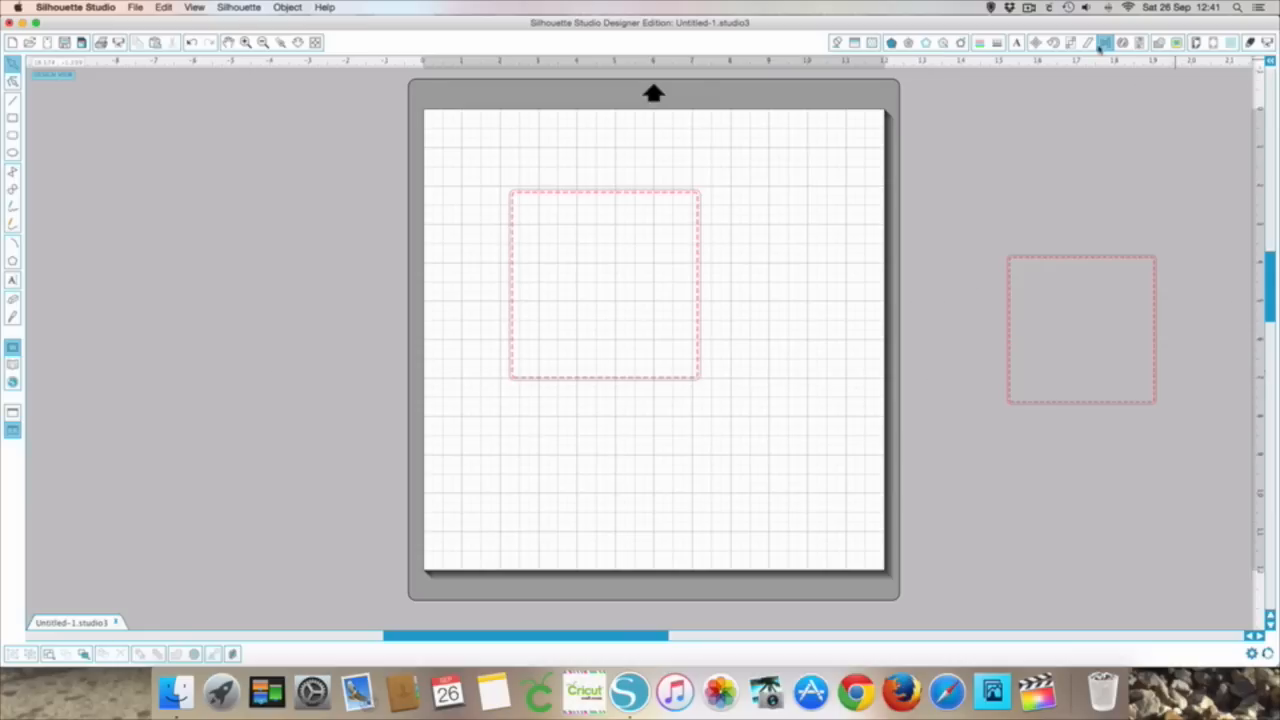
Step: Centre the on-mat square on the page using the Align panel's Center to Page
left_click(1104, 42)
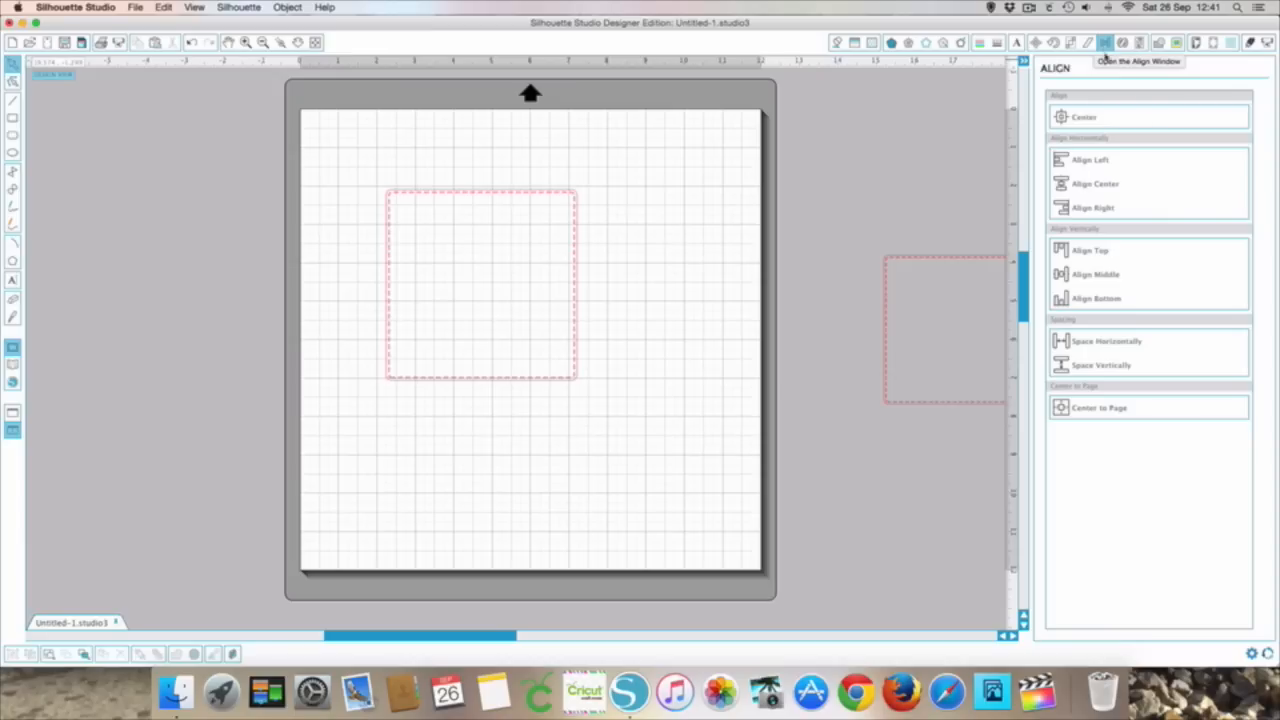
mouse_move(1056, 130)
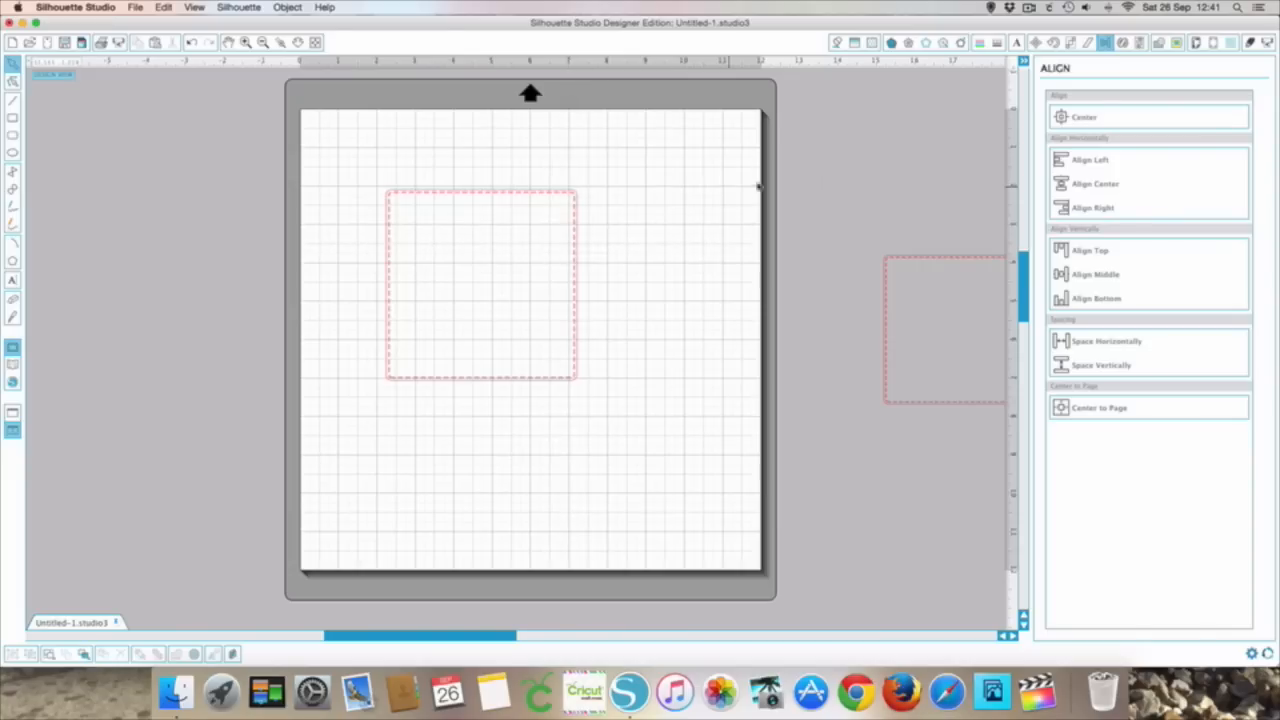
mouse_move(1130, 90)
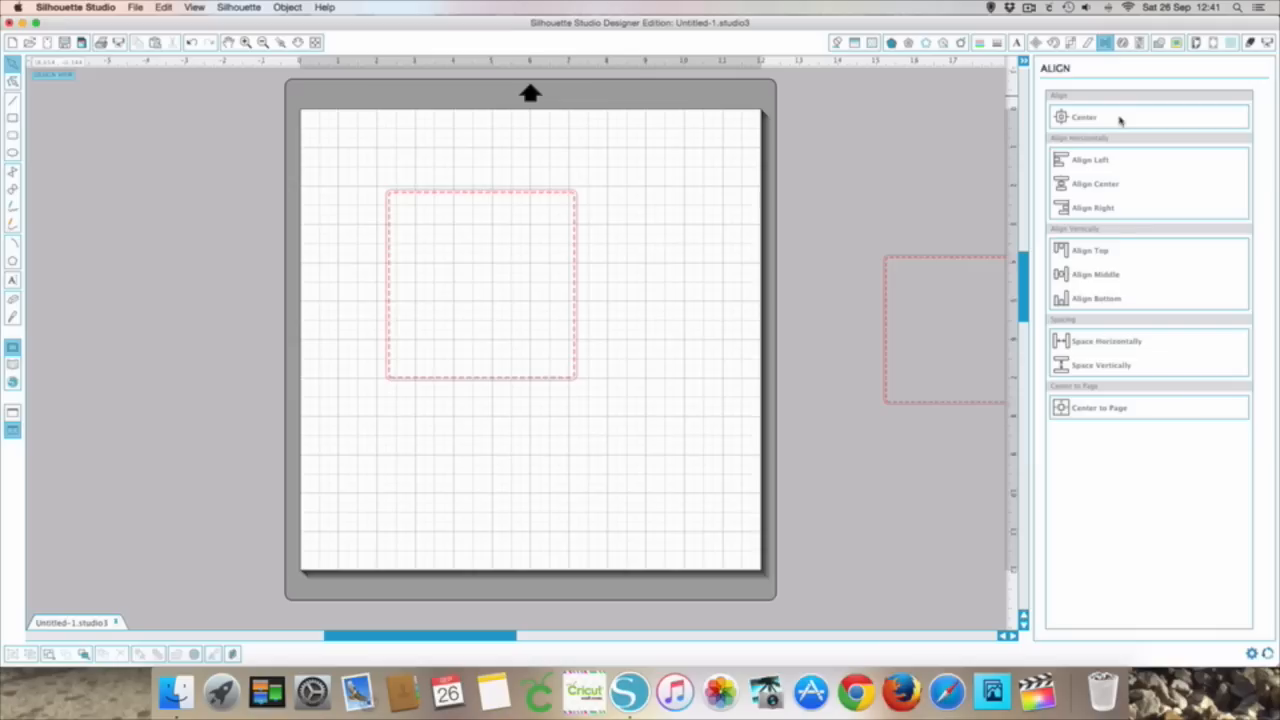
left_click(480, 284)
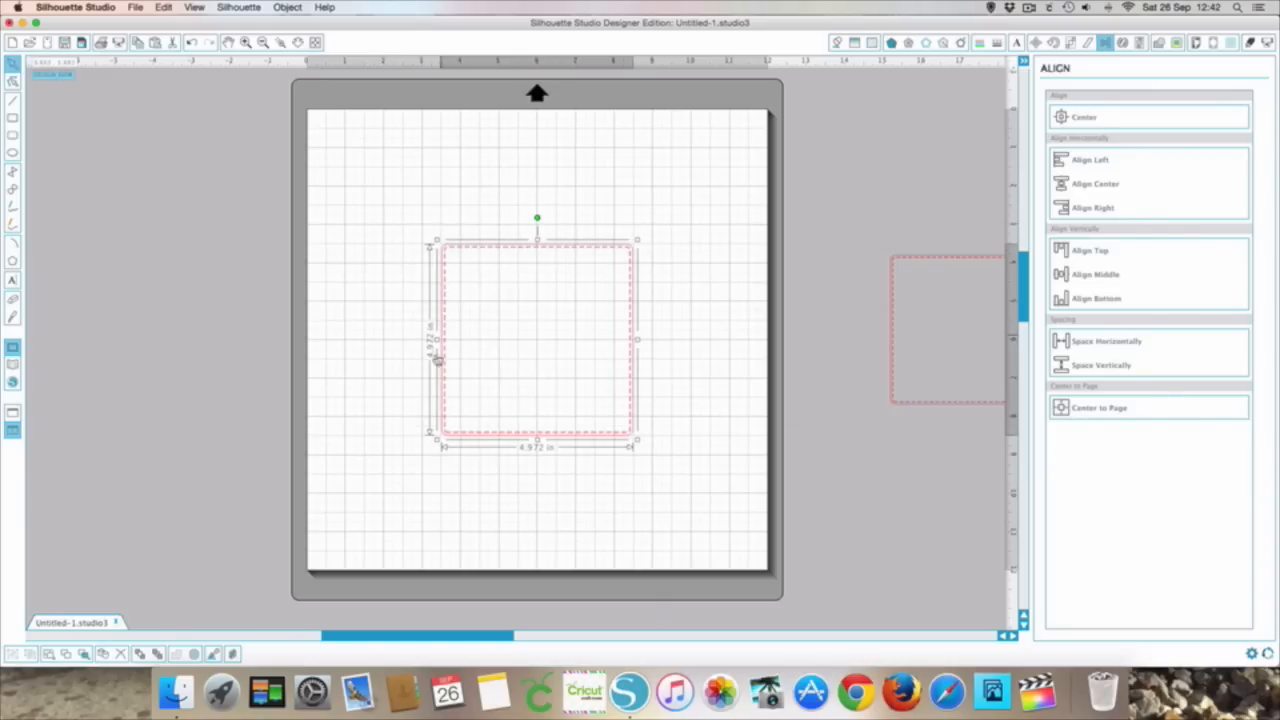
left_click(688, 476)
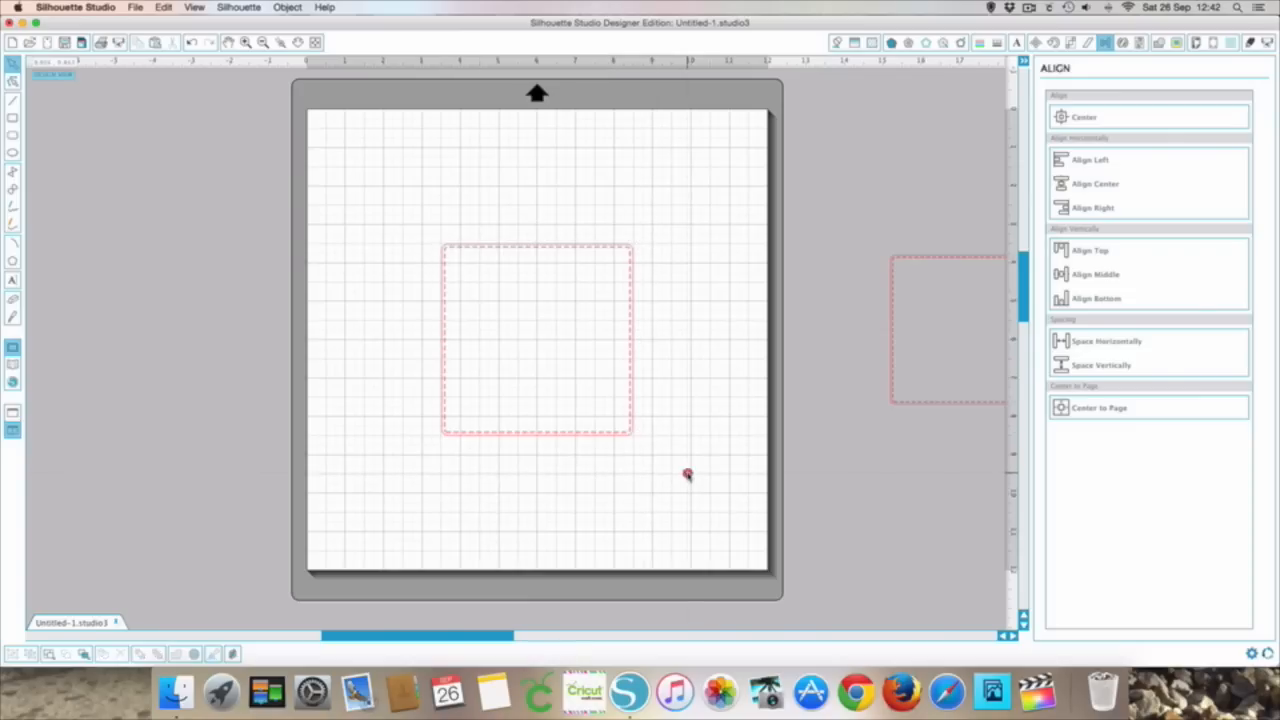
mouse_move(704, 472)
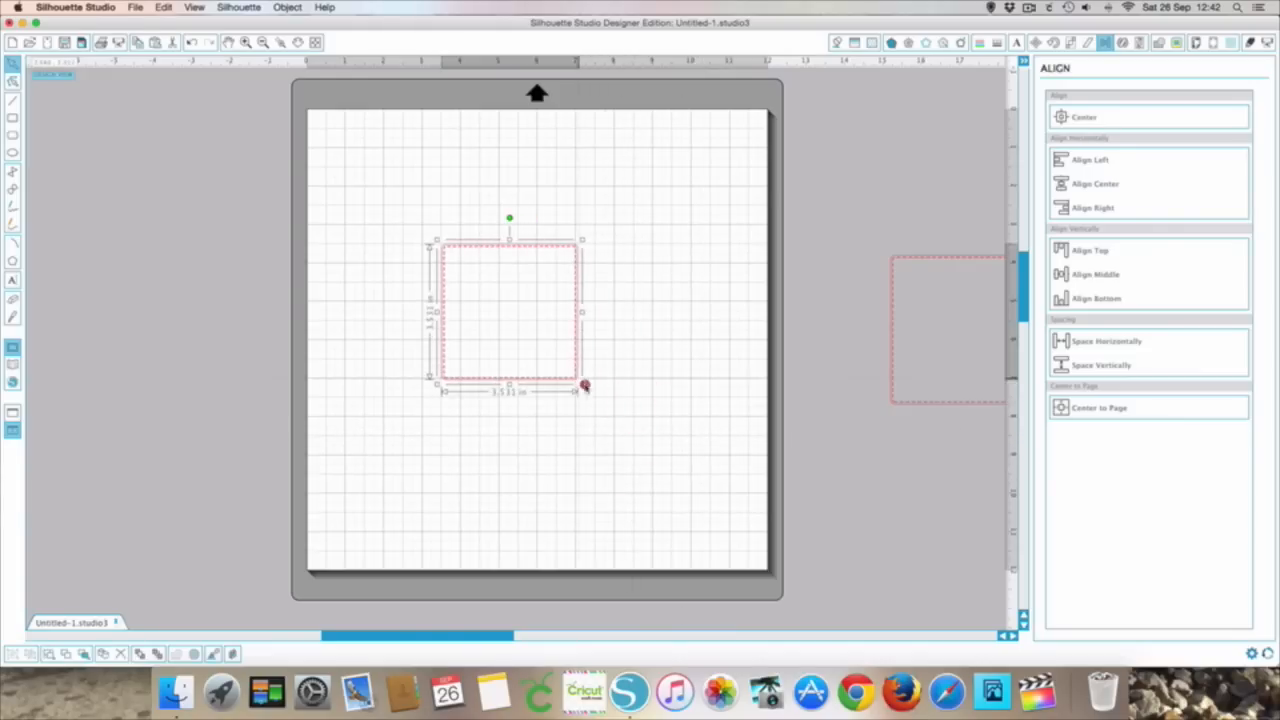
mouse_move(544, 258)
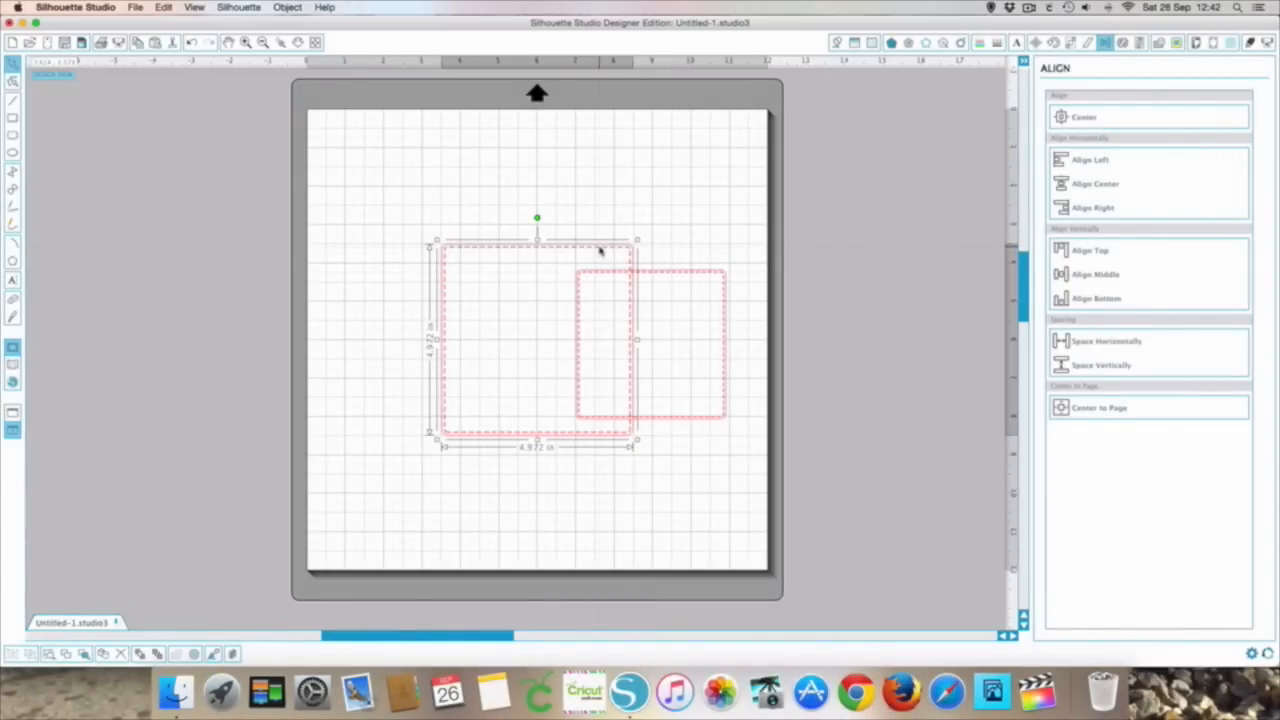
mouse_move(670, 276)
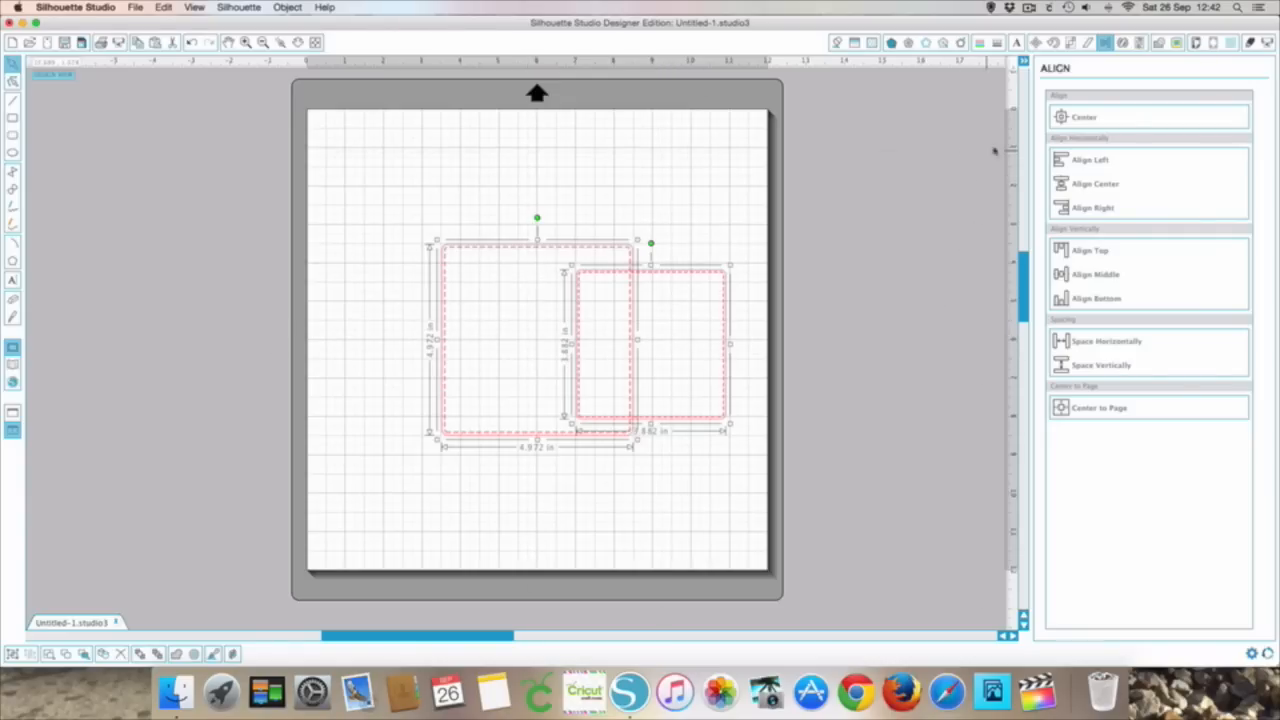
mouse_move(604, 276)
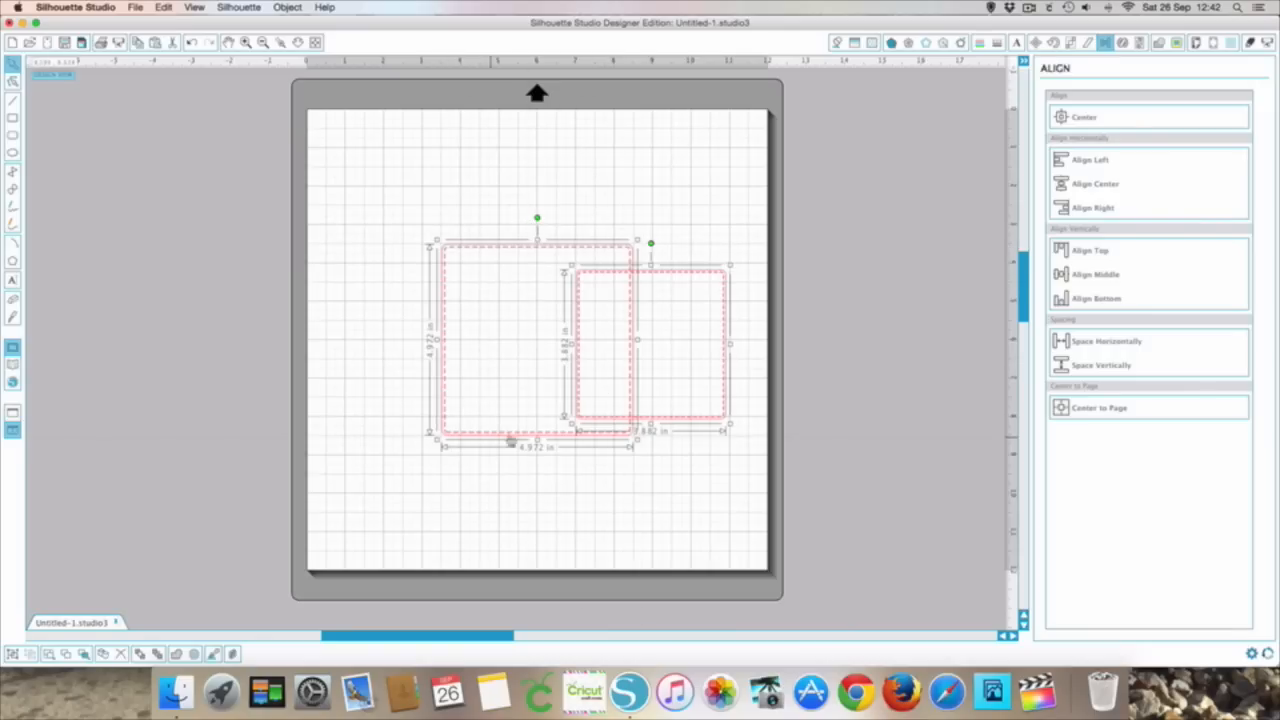
mouse_move(1064, 104)
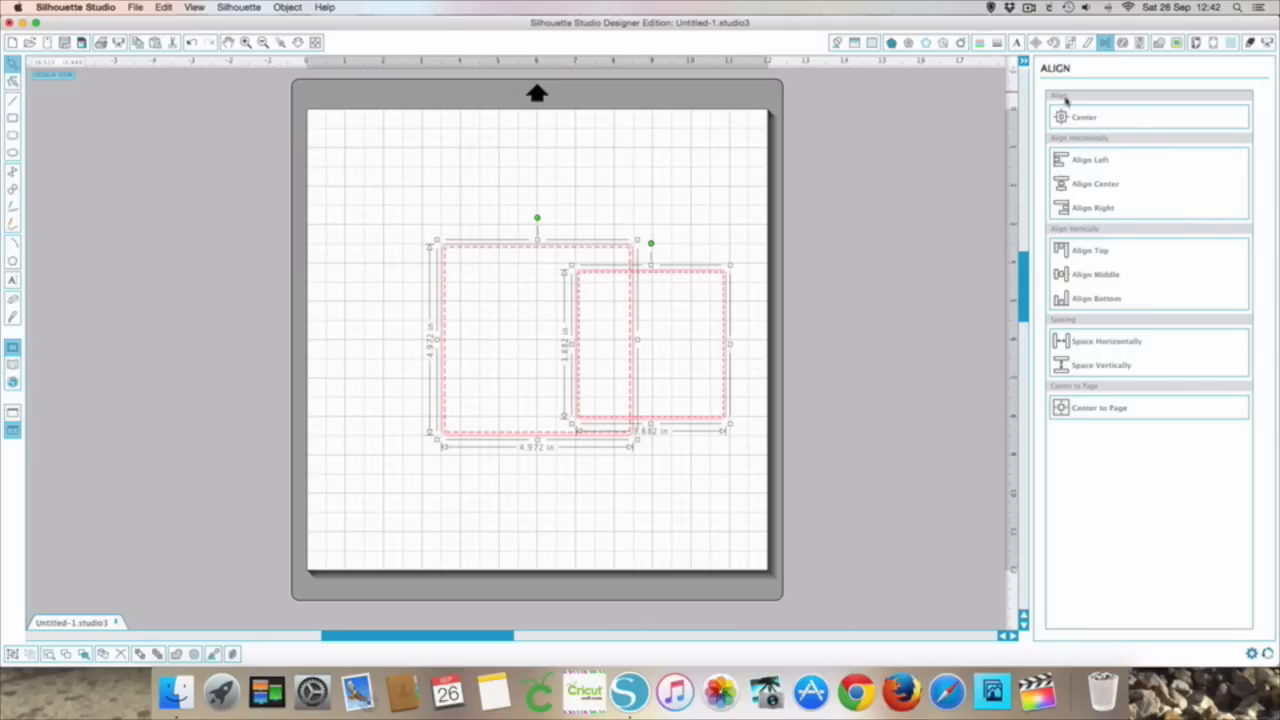
Step: Align the large square and the overlapping small square with each other
left_click(1084, 116)
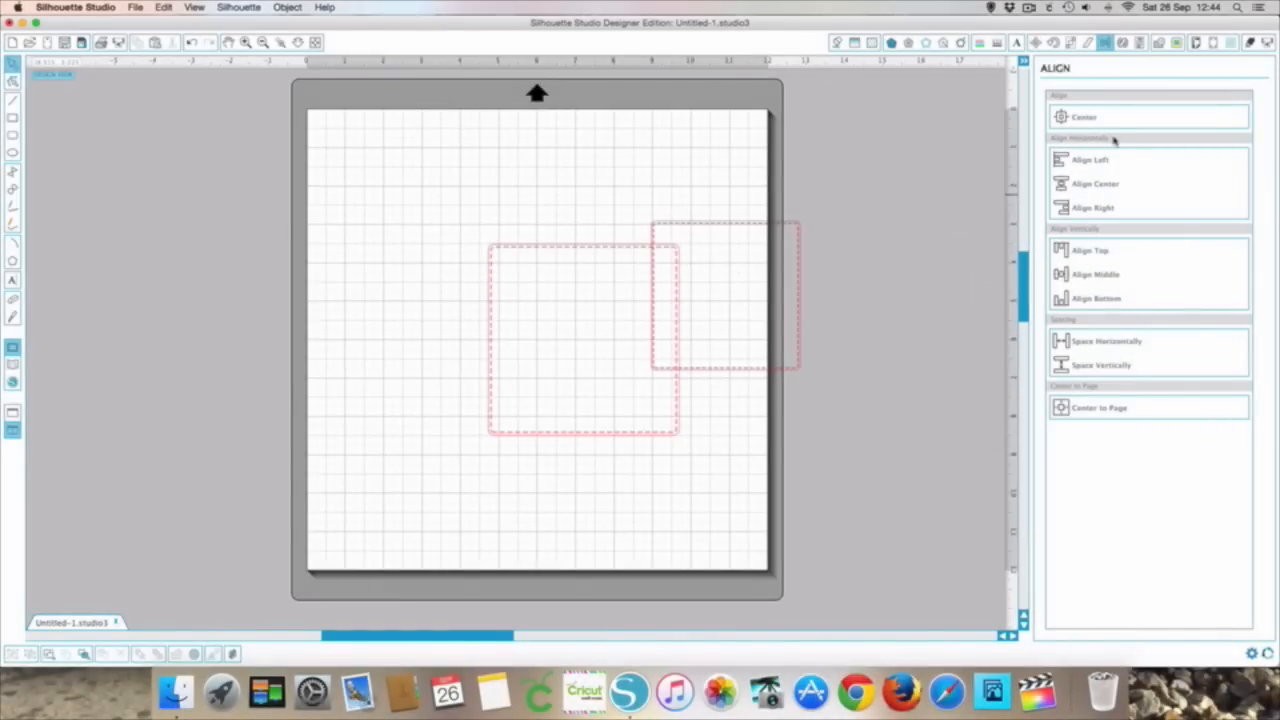
mouse_move(1084, 140)
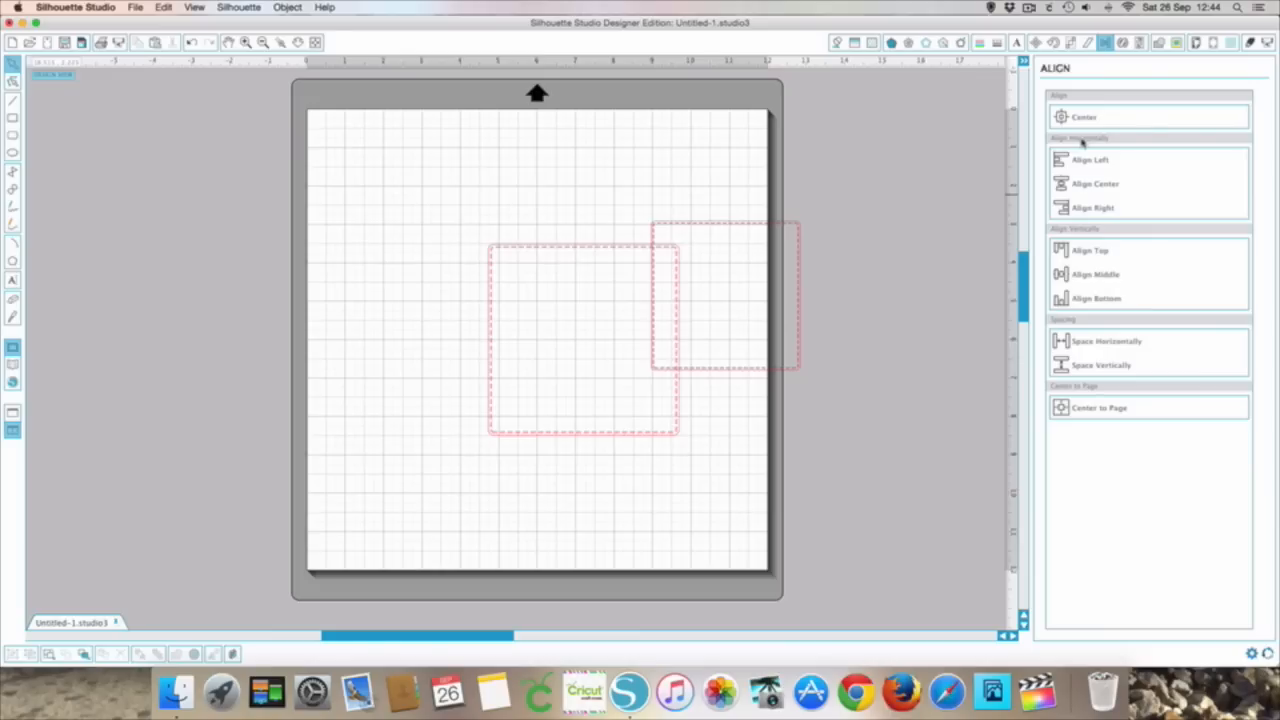
mouse_move(356, 332)
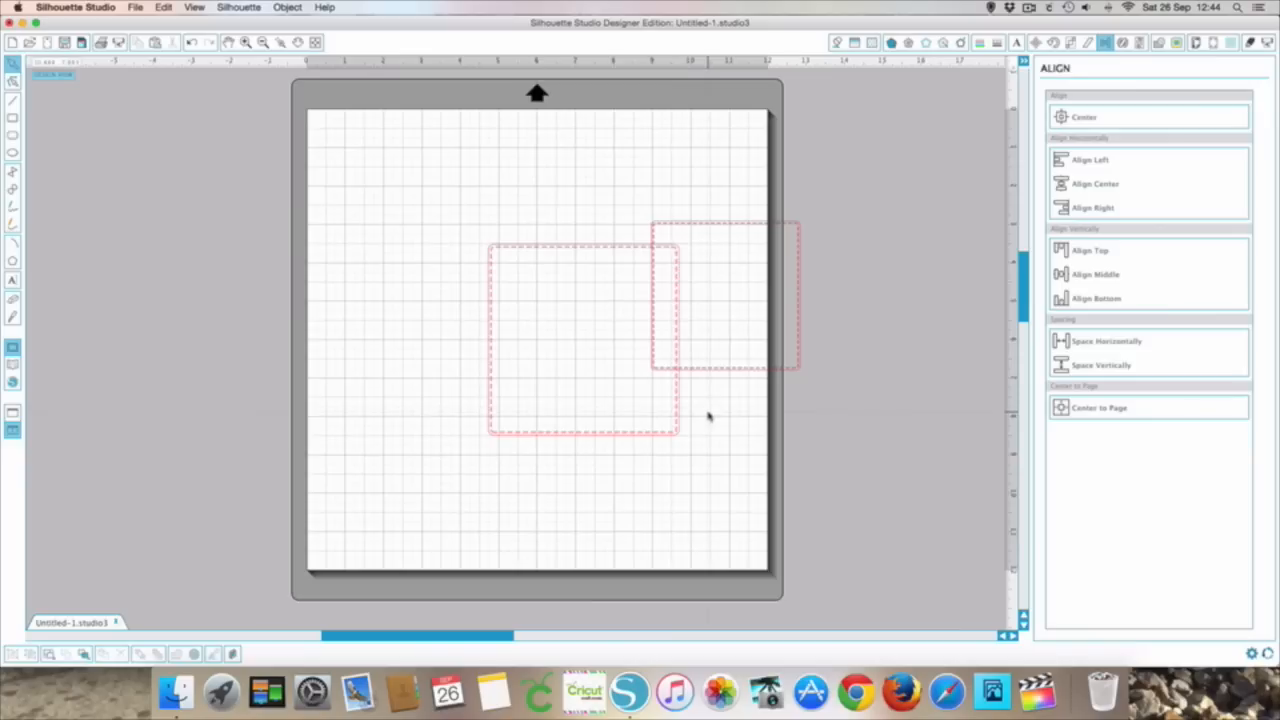
mouse_move(638, 418)
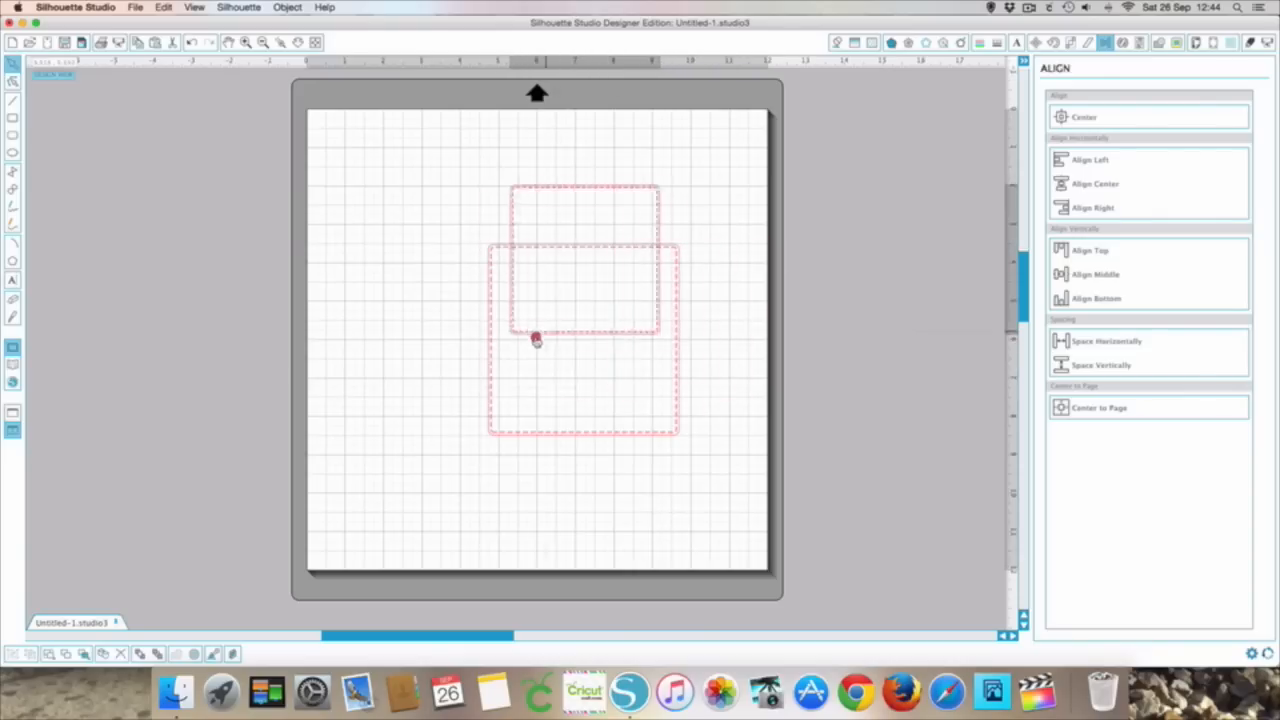
Step: Move the smaller square up-left and shrink it inside the larger square
left_click_drag(536, 338, 478, 348)
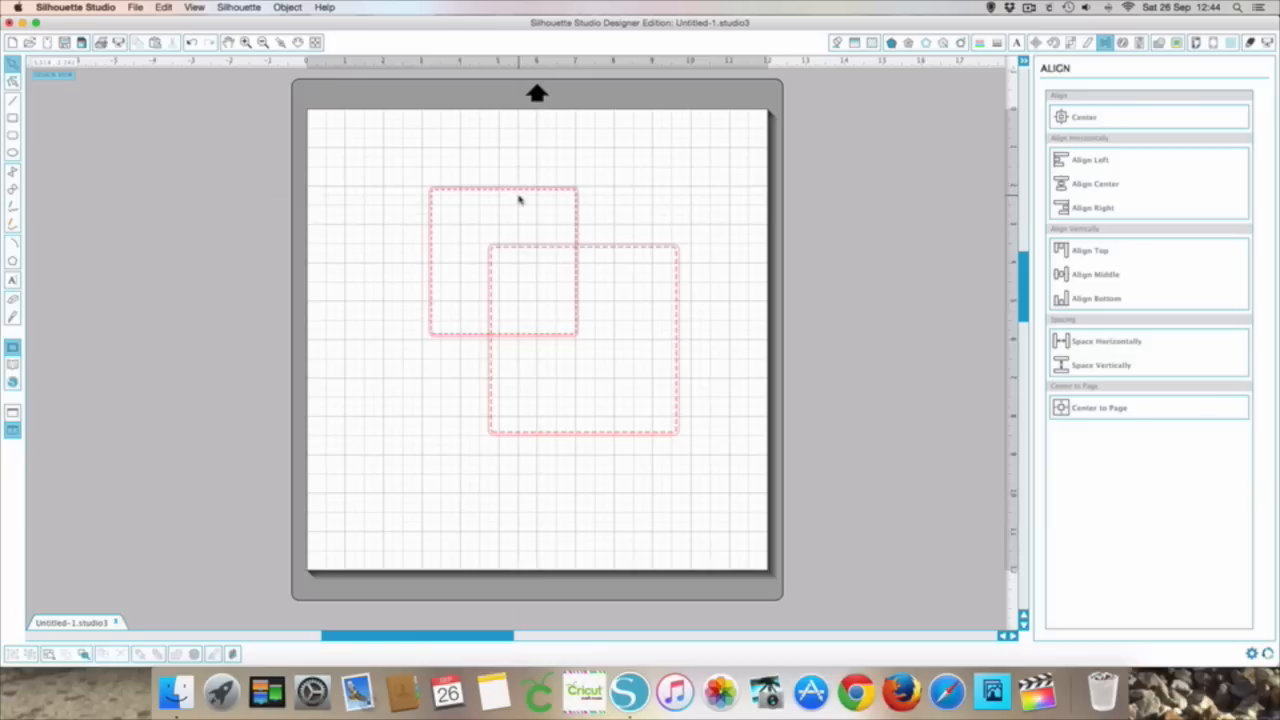
mouse_move(574, 344)
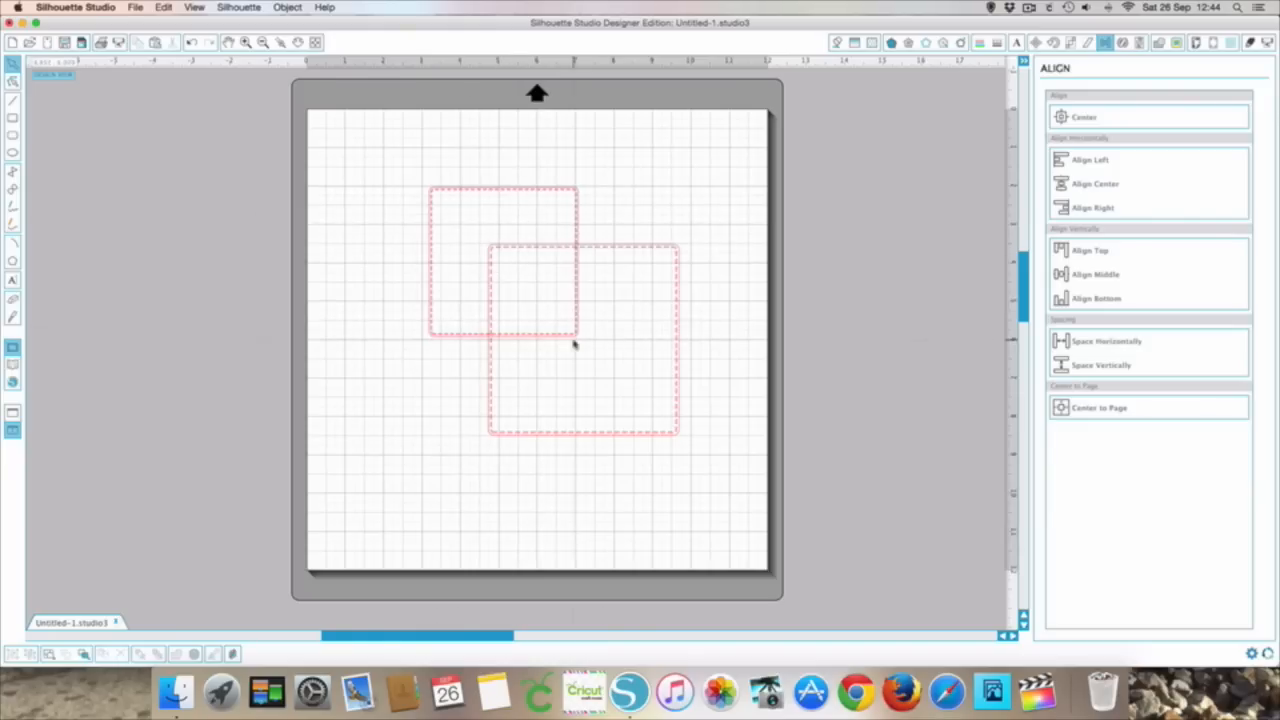
mouse_move(684, 280)
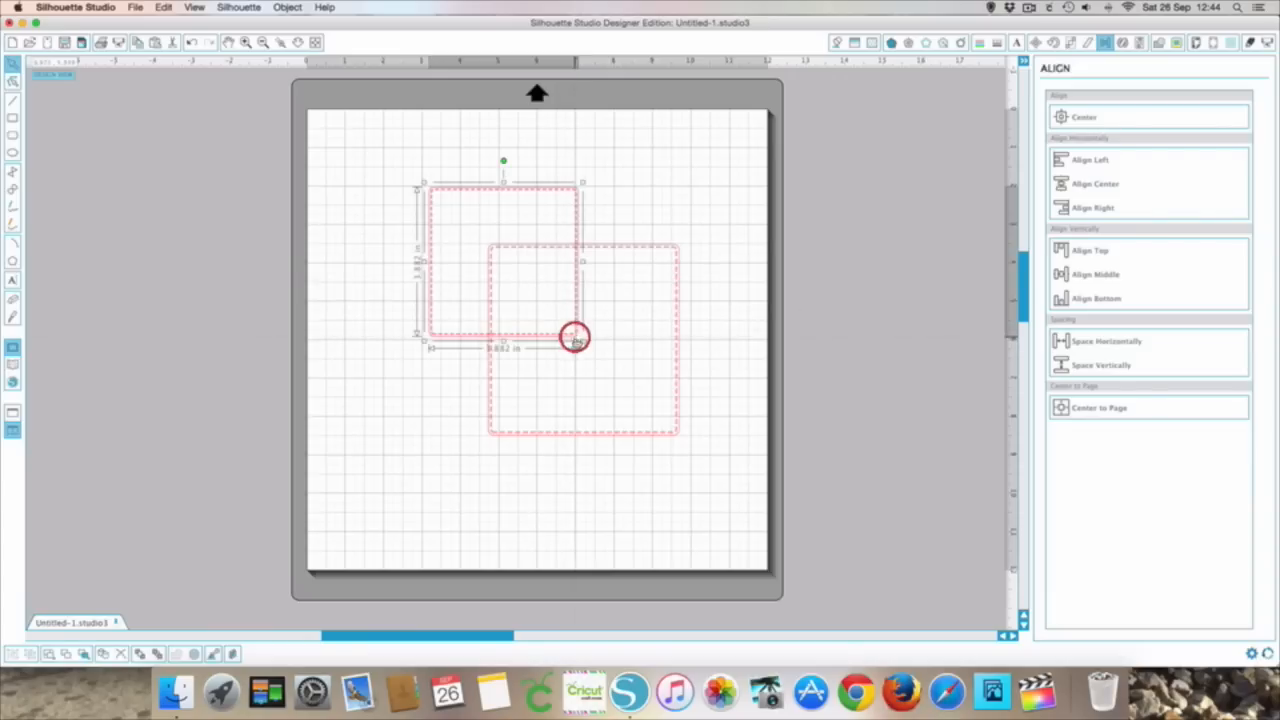
left_click_drag(576, 336, 548, 318)
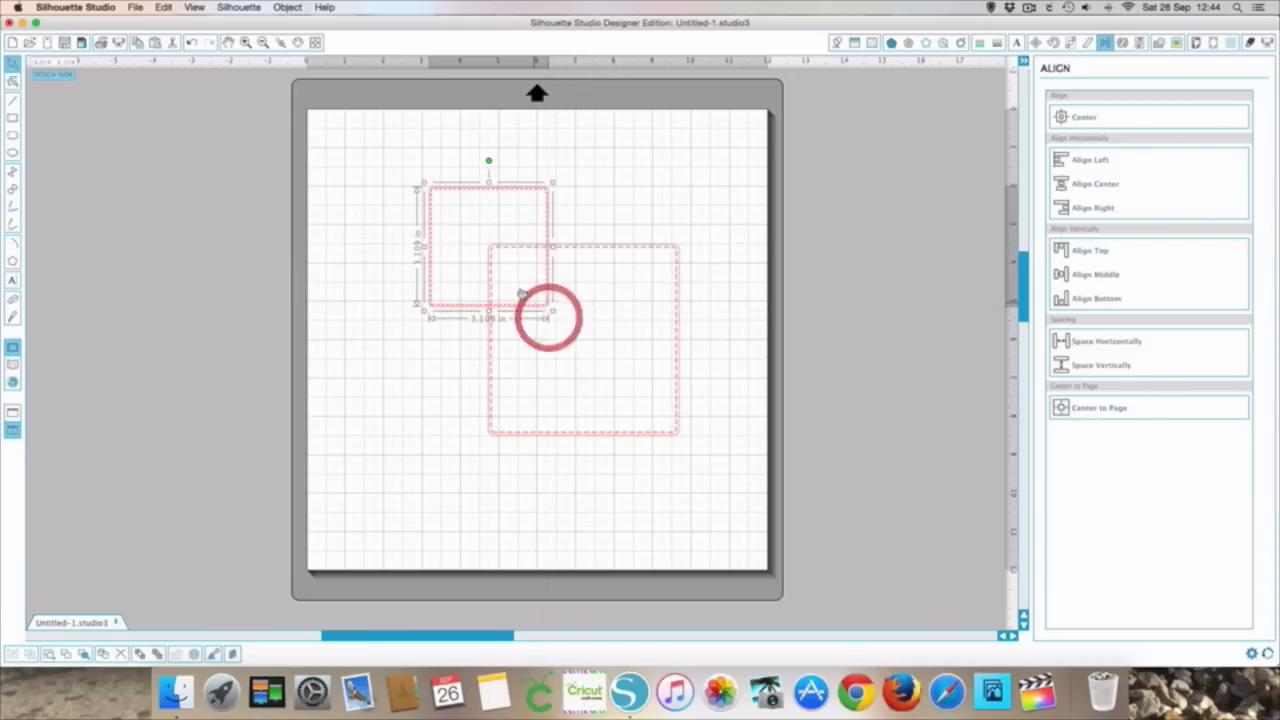
left_click(620, 256)
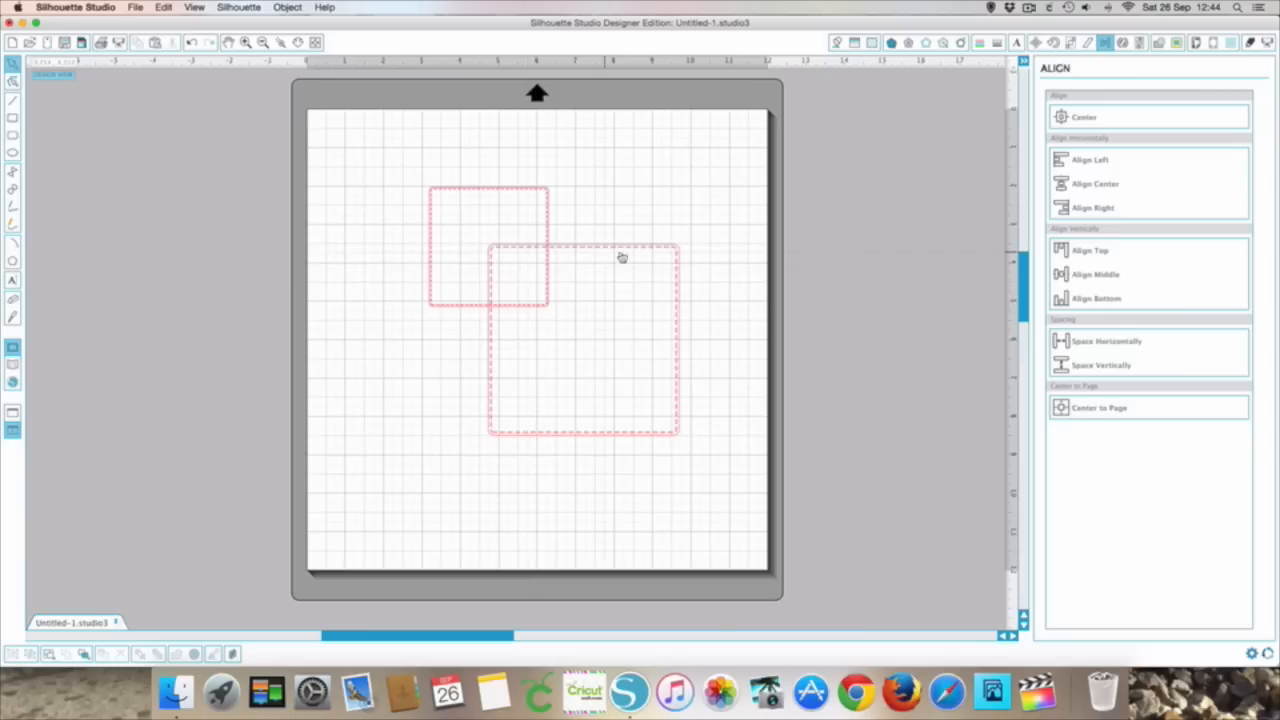
mouse_move(464, 290)
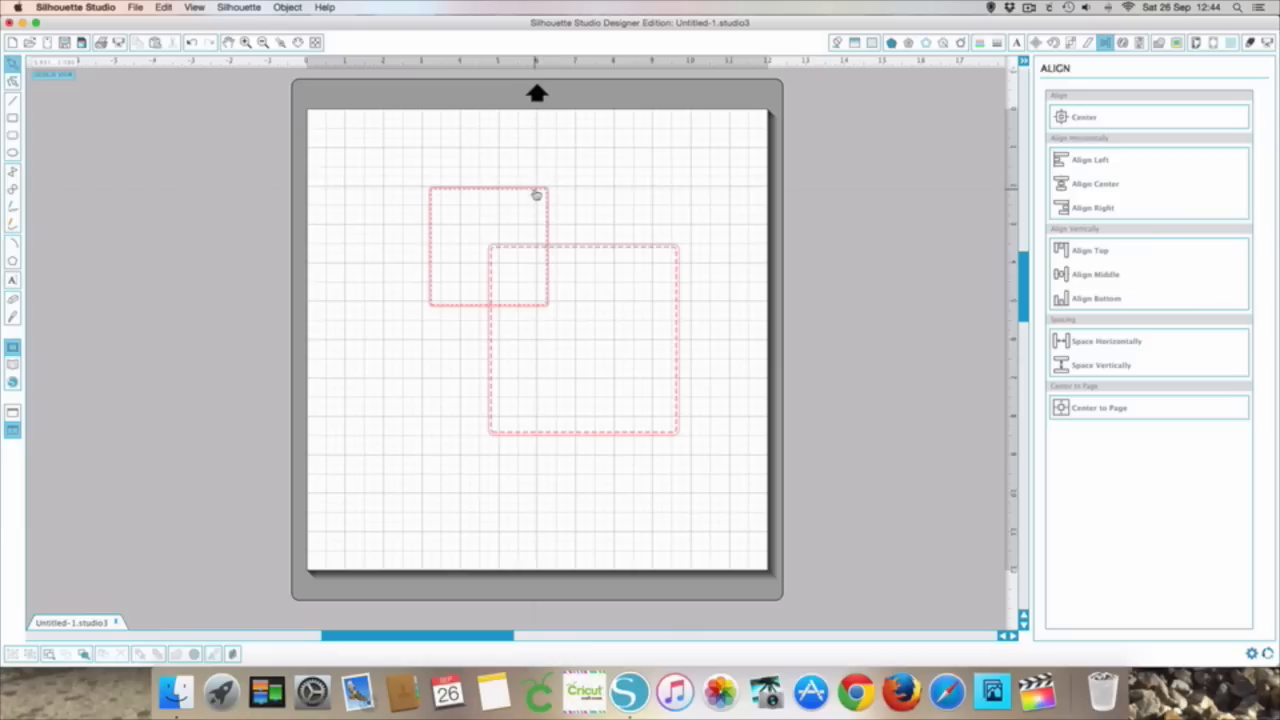
Step: Centre the small square over the large one, then align both squares' right edges
left_click(488, 240)
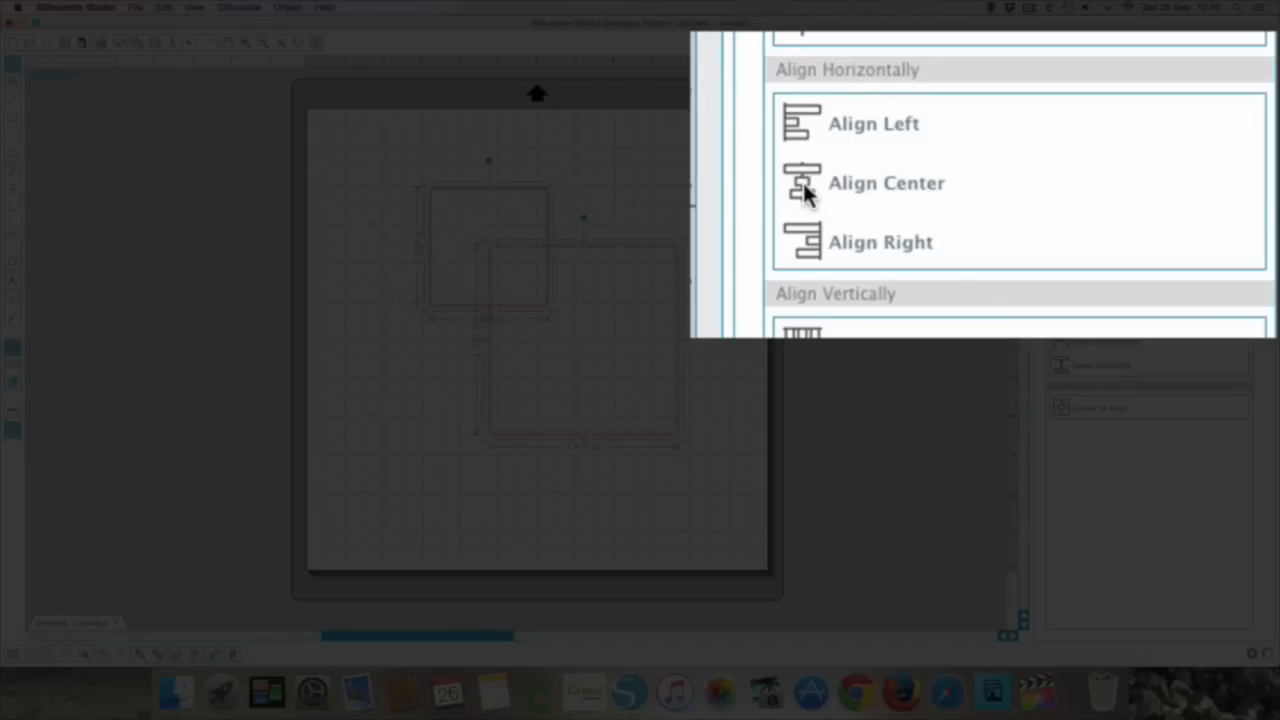
left_click(886, 184)
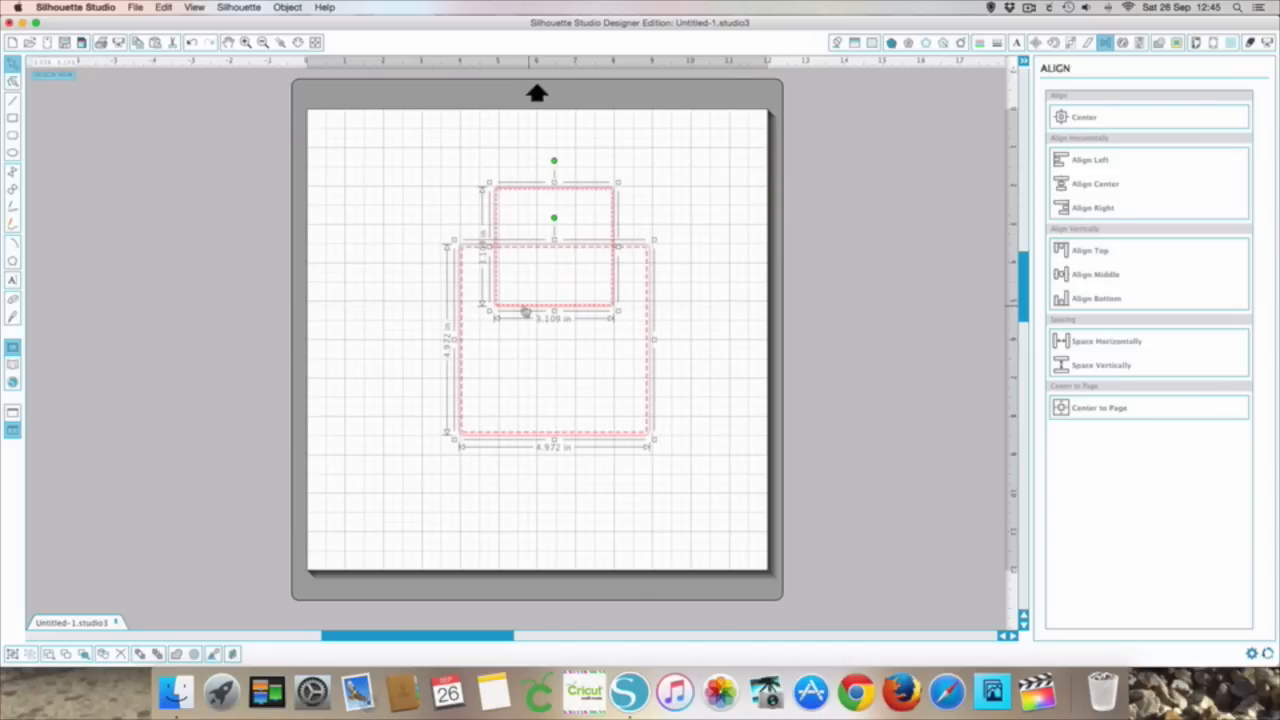
mouse_move(428, 256)
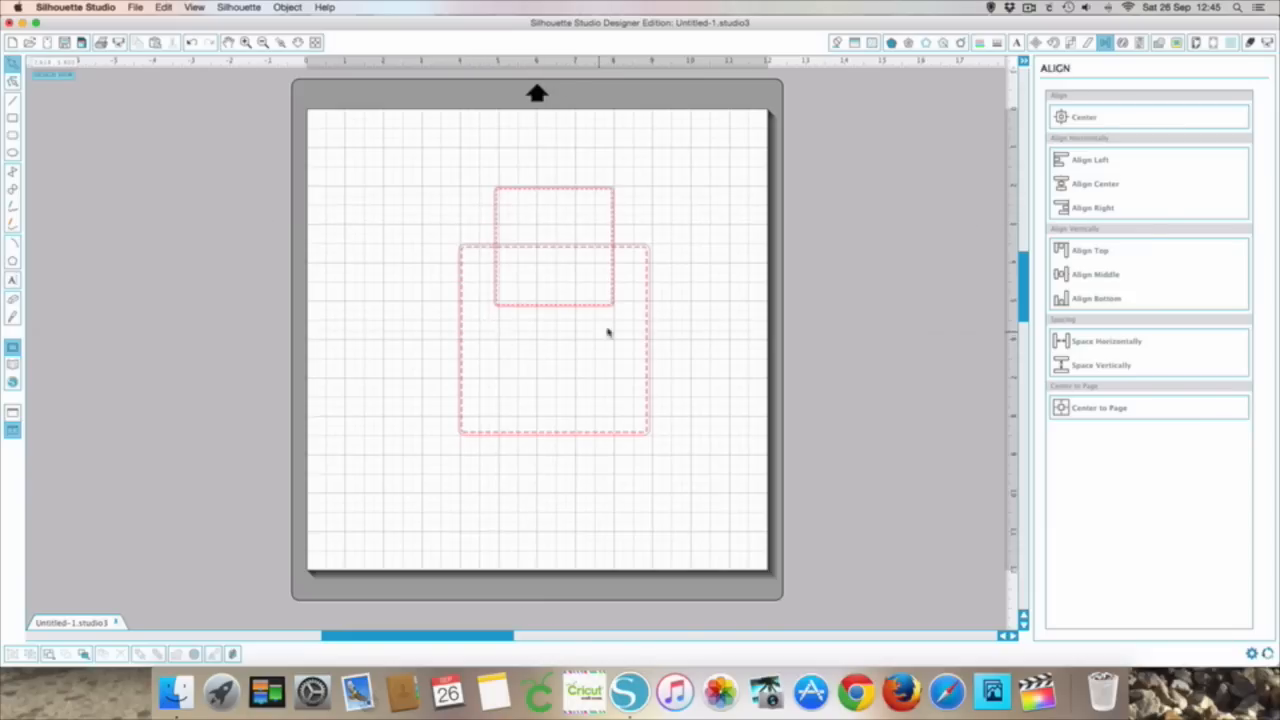
mouse_move(662, 258)
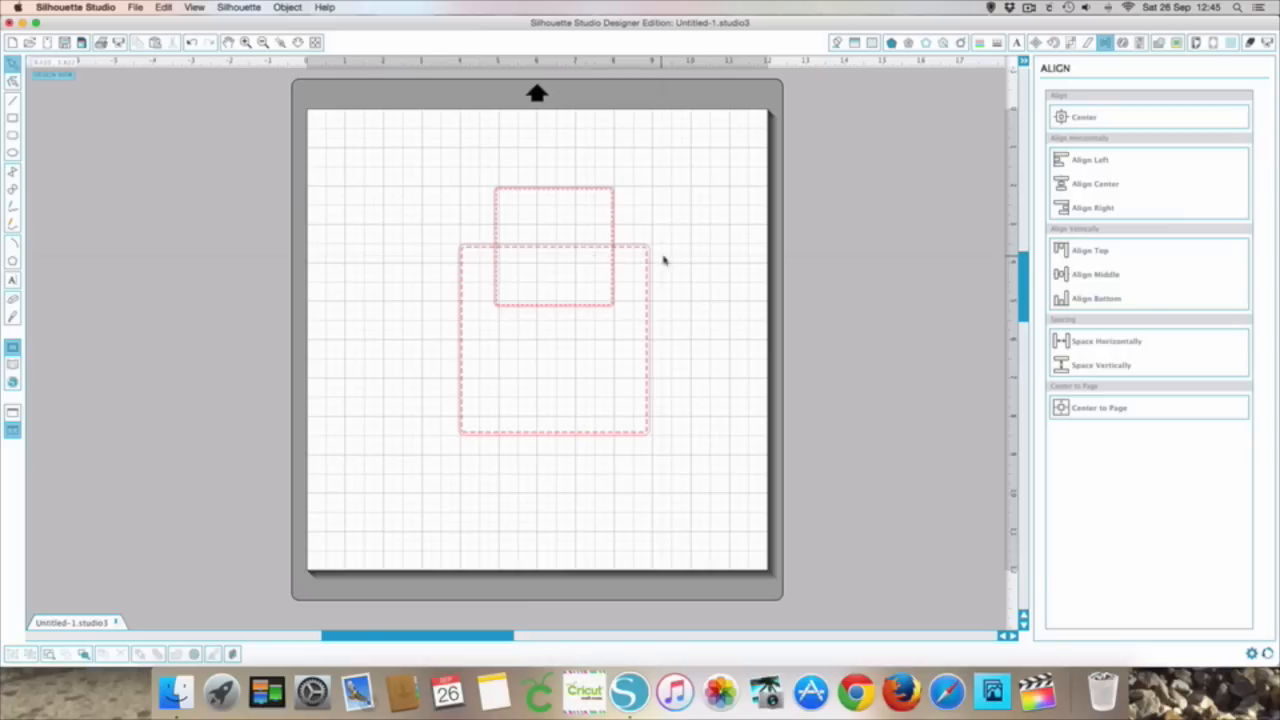
mouse_move(560, 258)
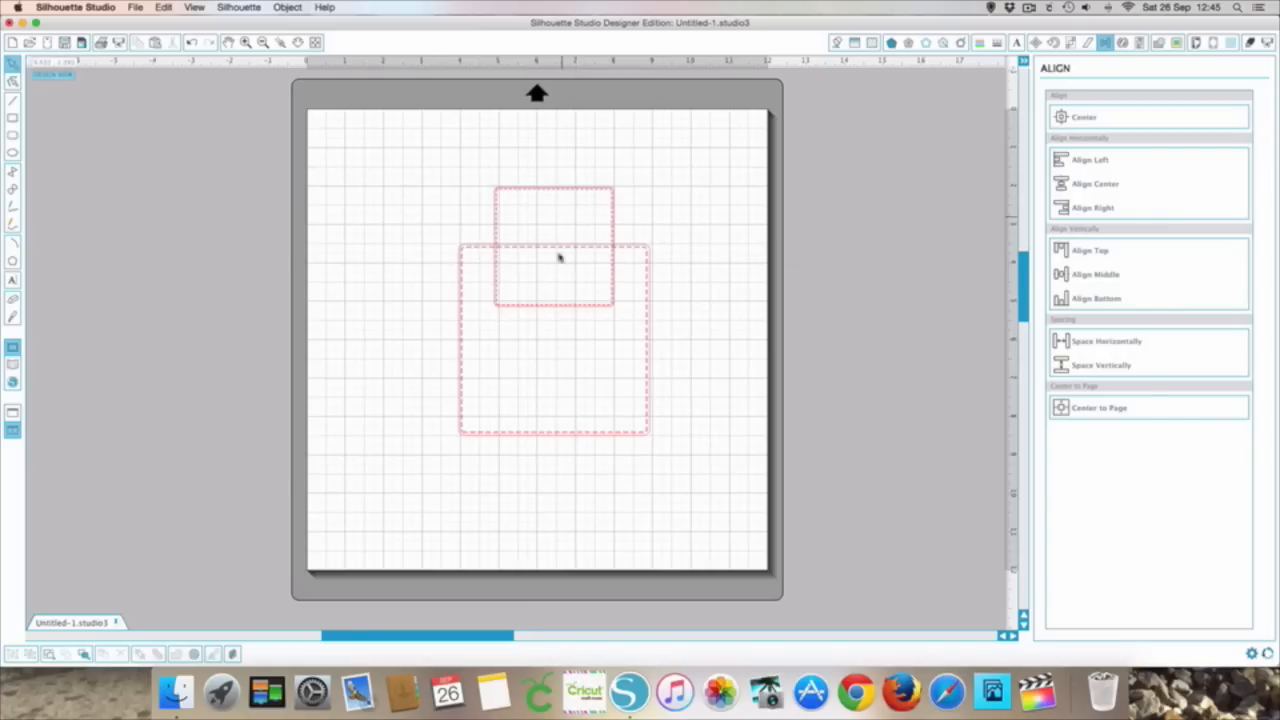
mouse_move(478, 260)
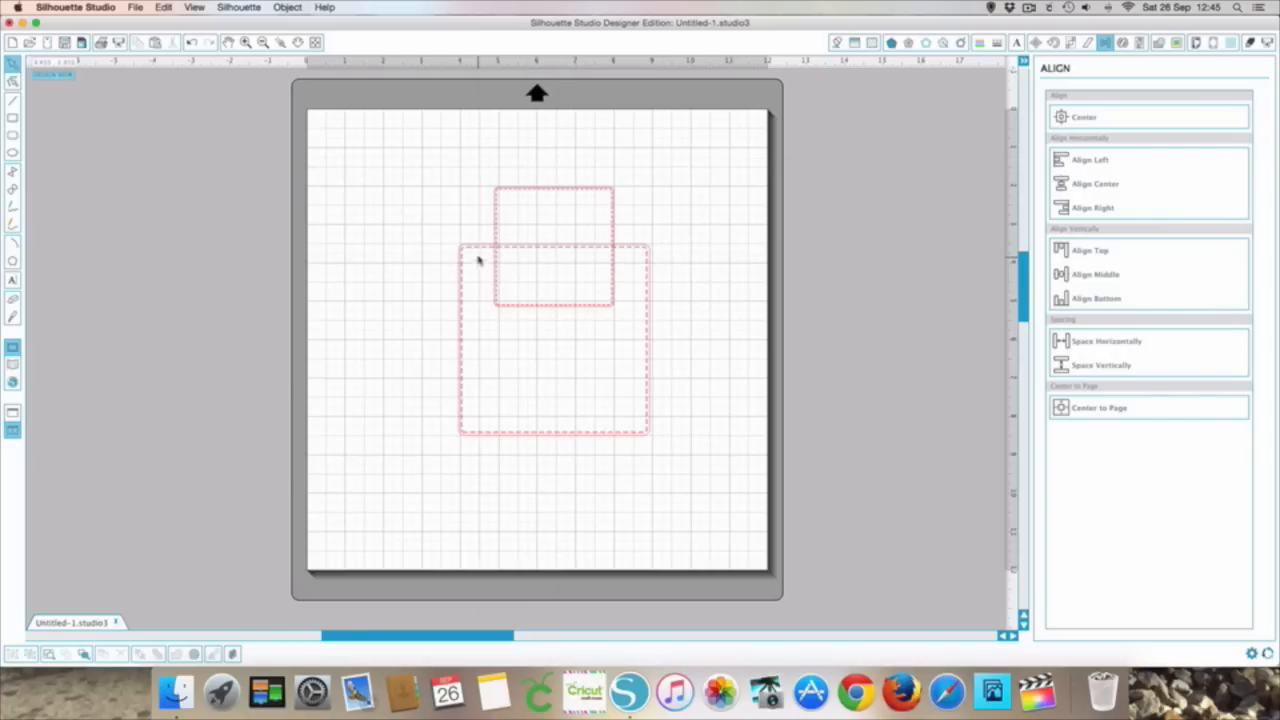
left_click(500, 196)
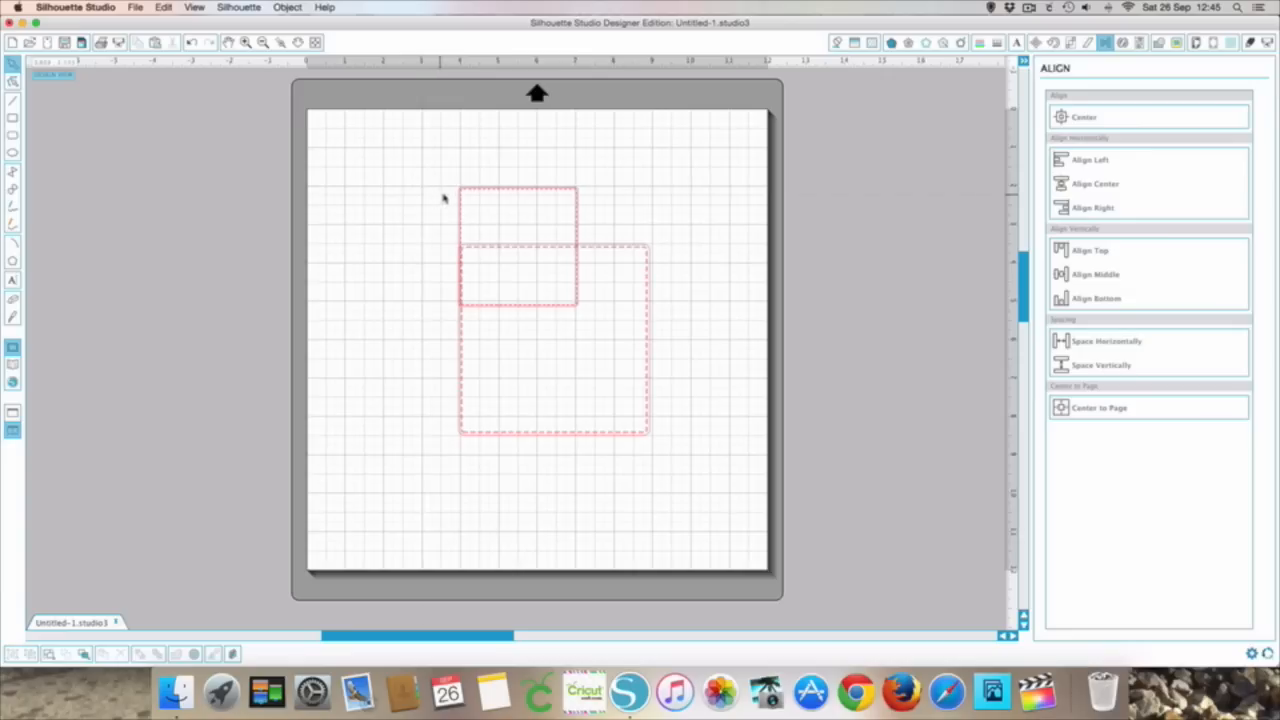
mouse_move(456, 402)
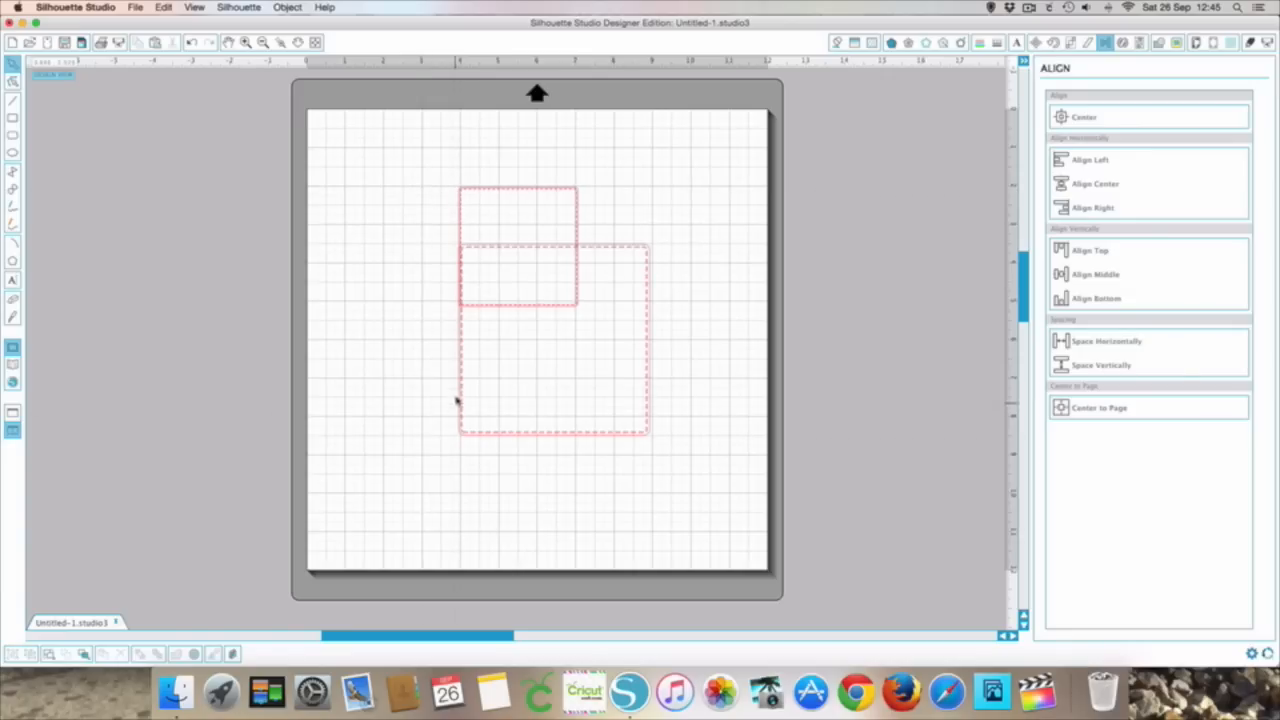
mouse_move(456, 296)
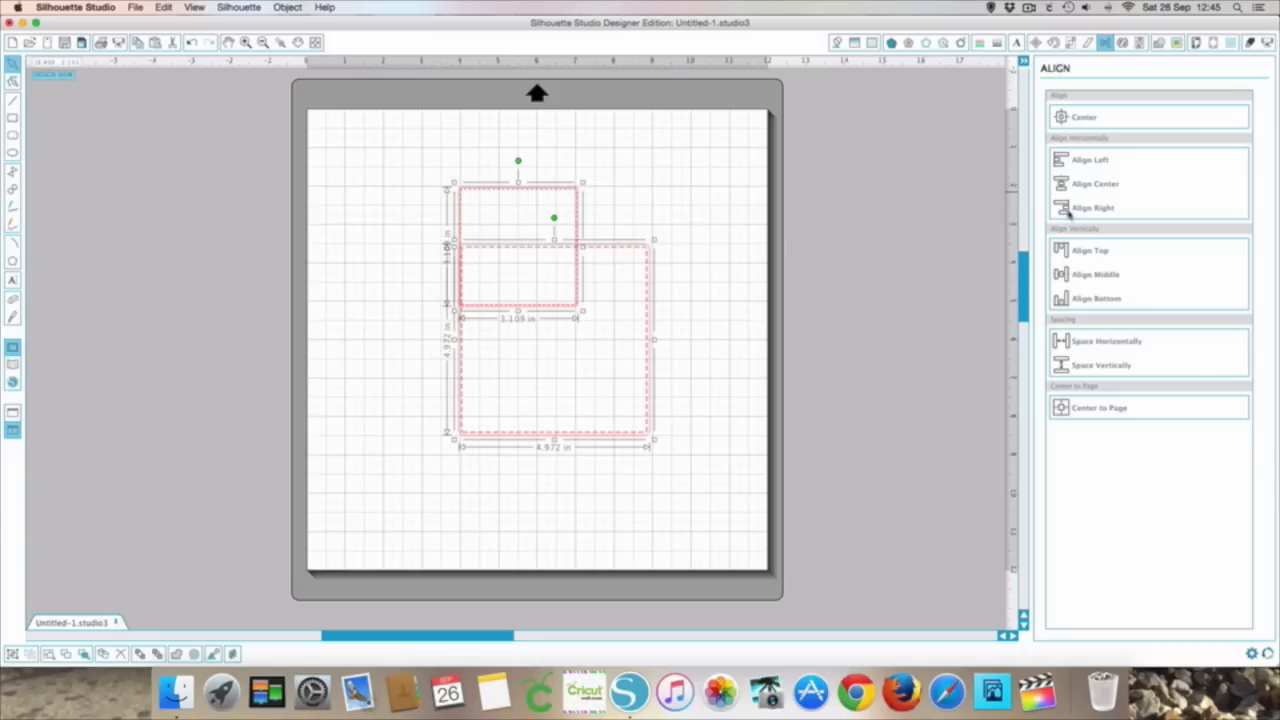
left_click(758, 278)
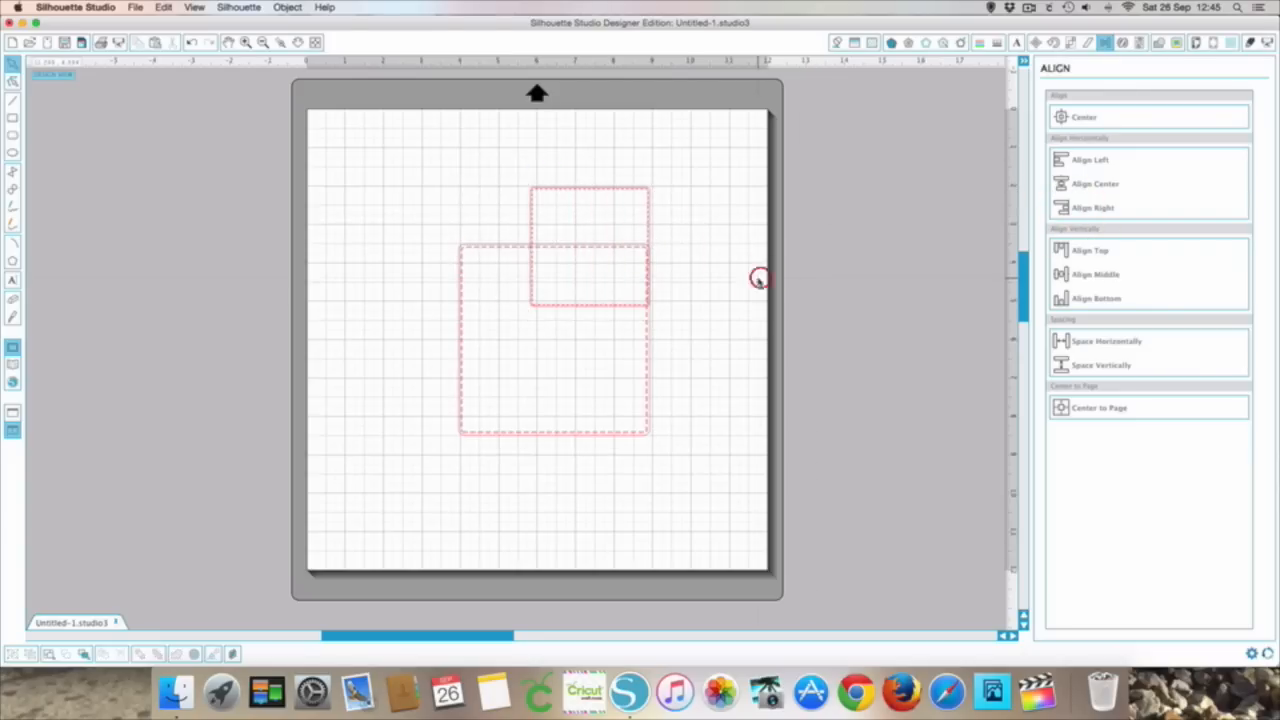
mouse_move(746, 288)
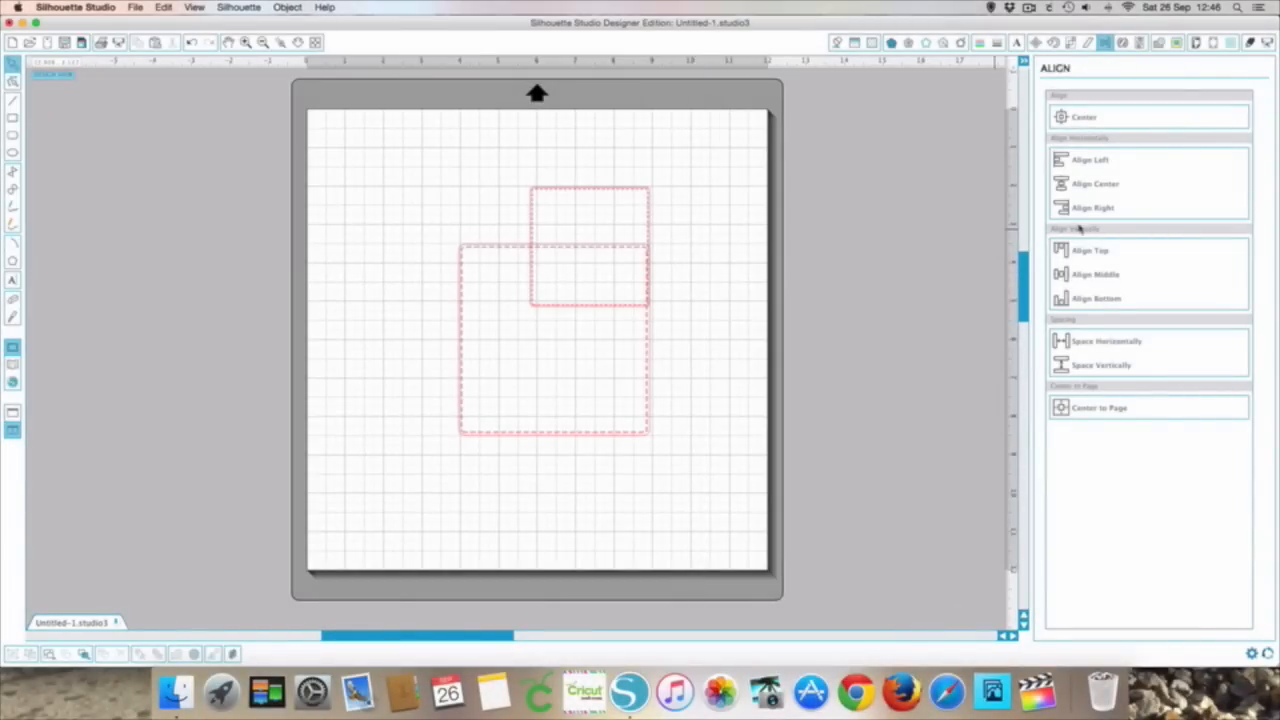
mouse_move(728, 304)
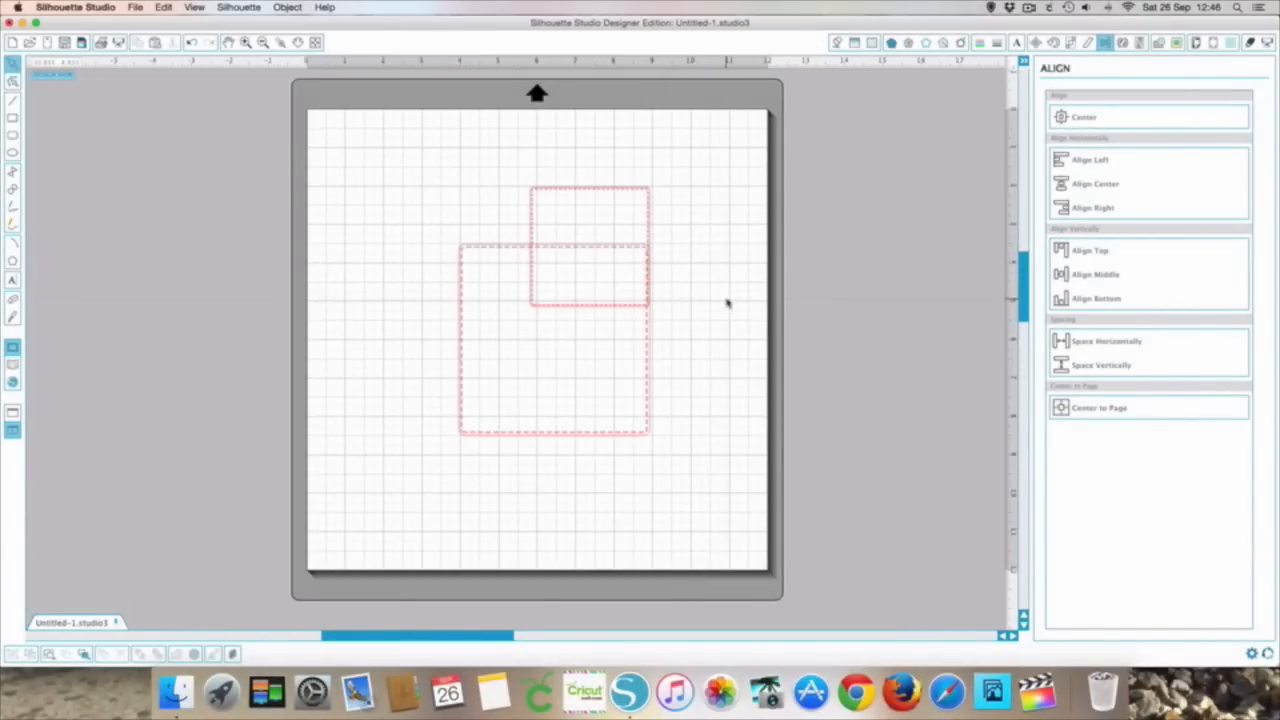
mouse_move(700, 302)
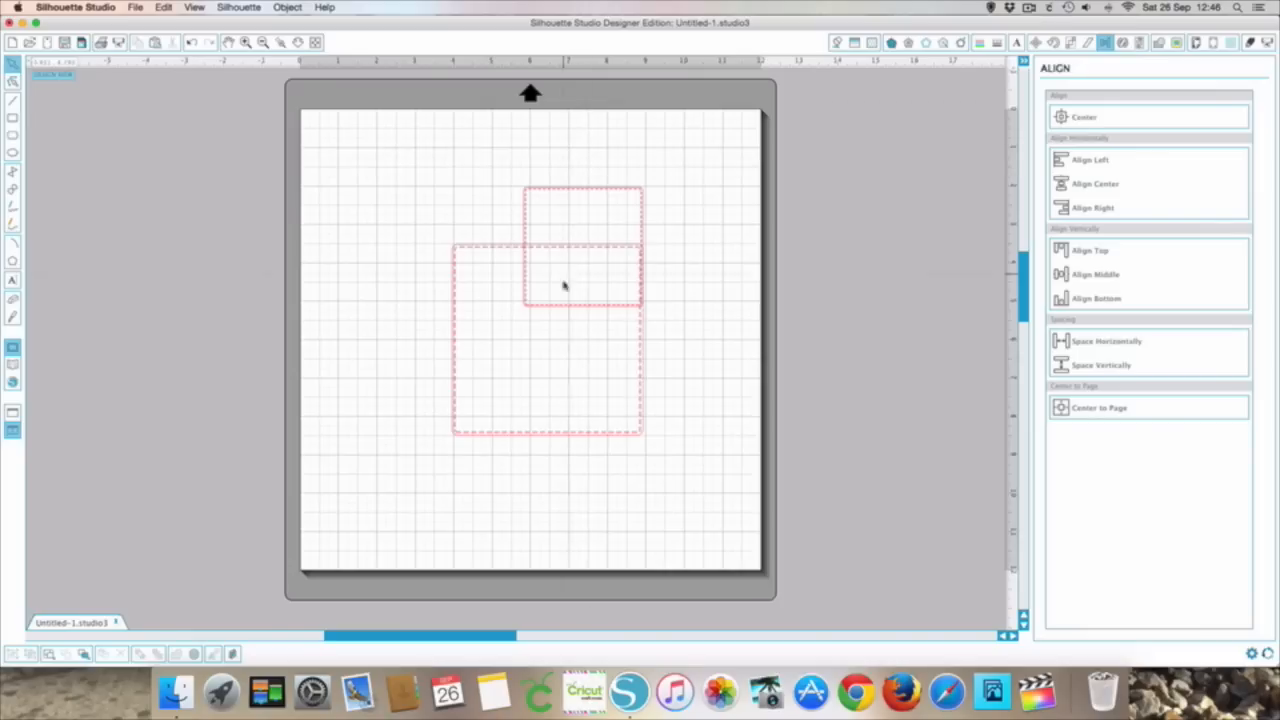
mouse_move(690, 276)
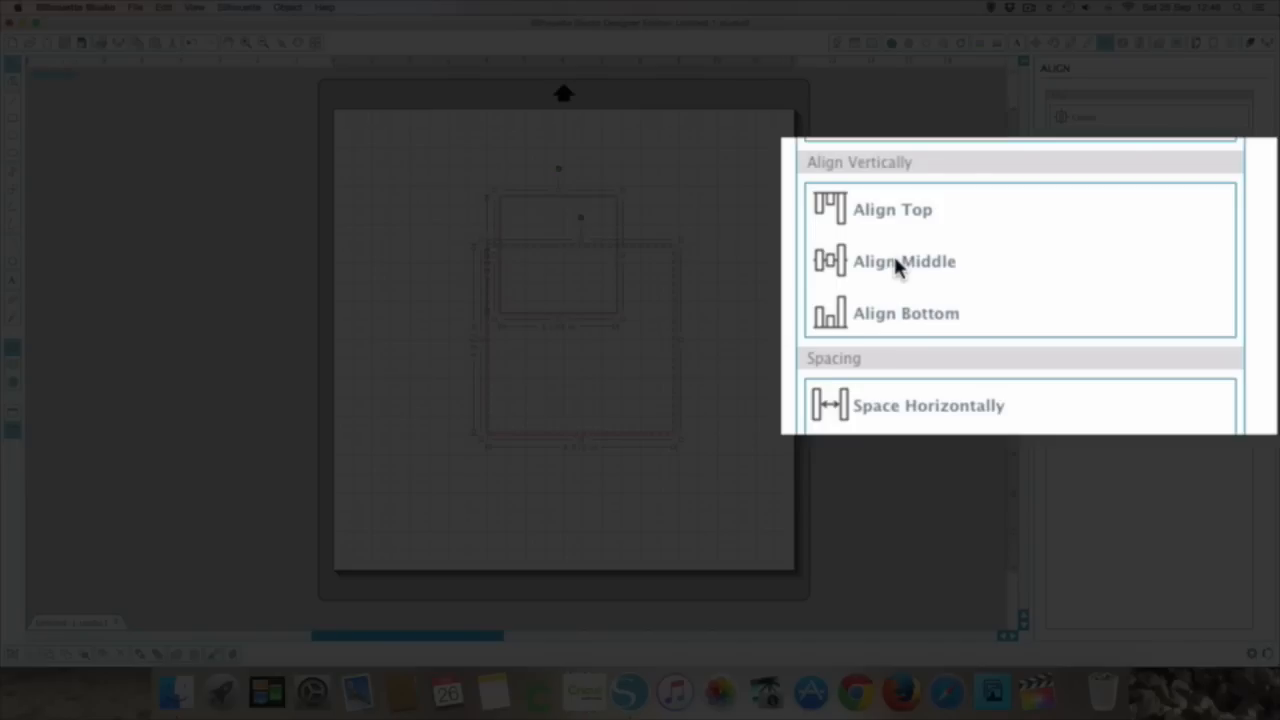
Step: Align the two squares along their top edges, then along their bottom edges
left_click(890, 210)
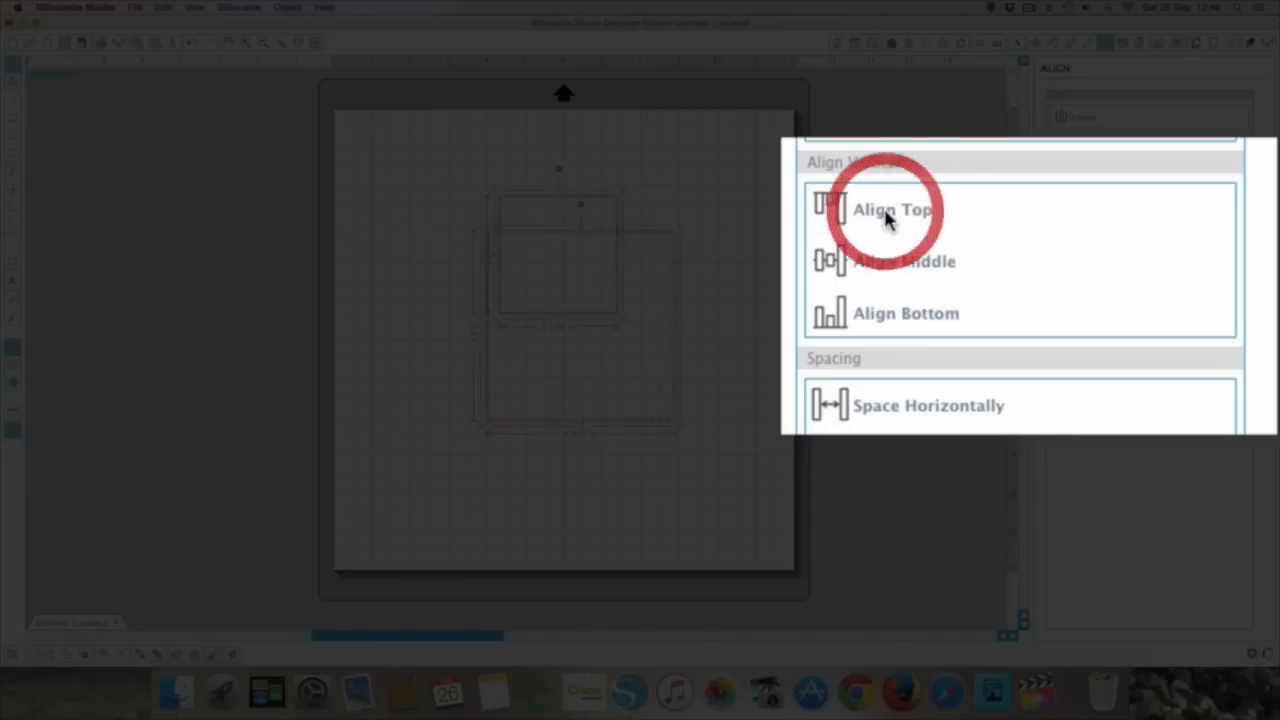
left_click(890, 210)
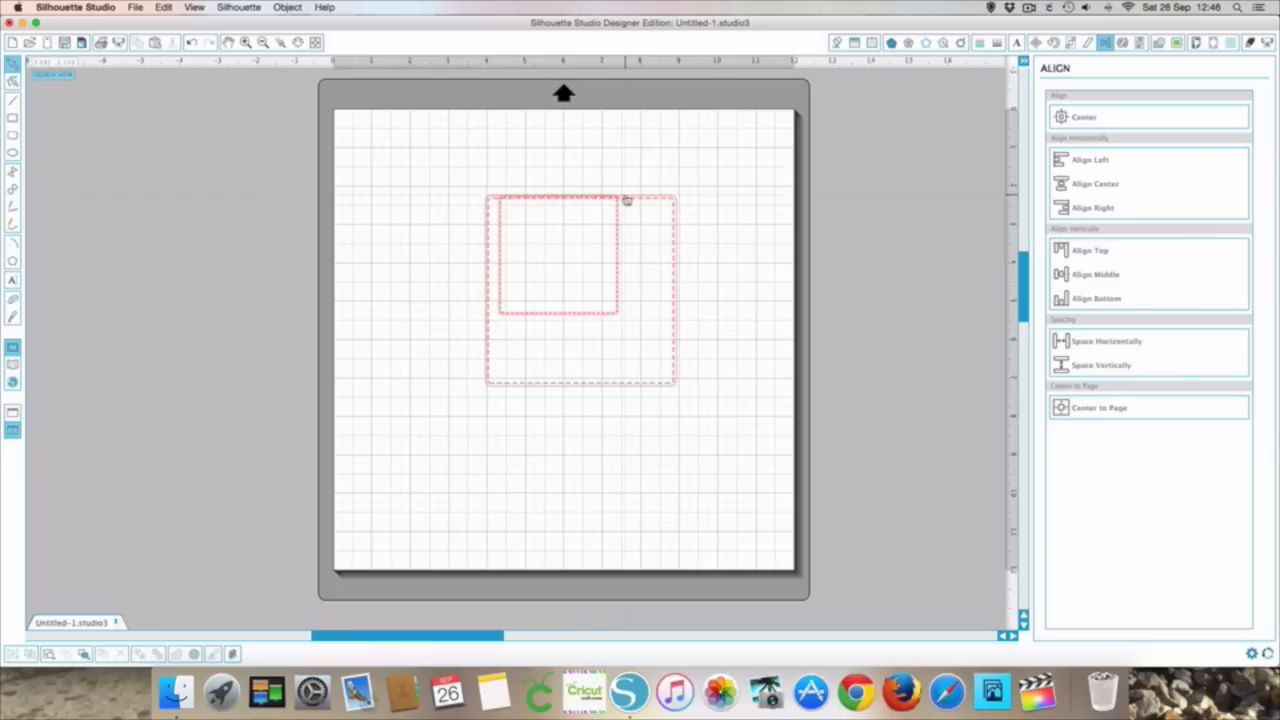
mouse_move(484, 240)
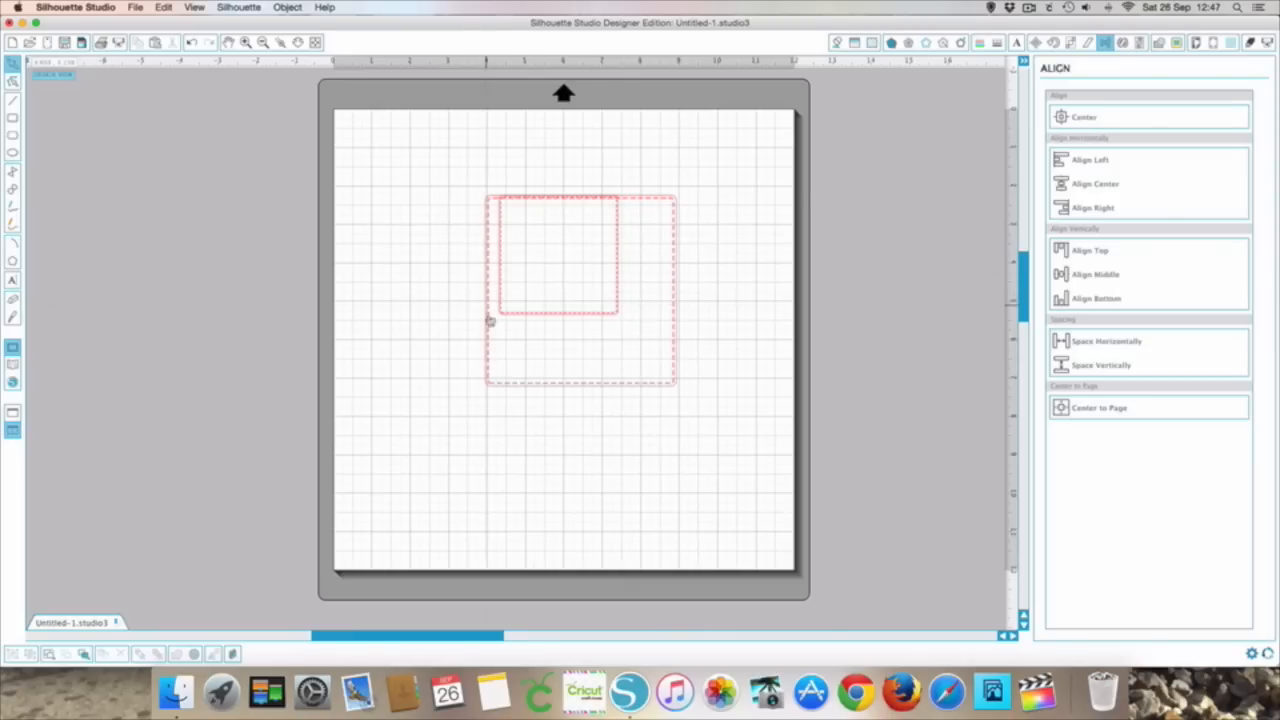
mouse_move(548, 344)
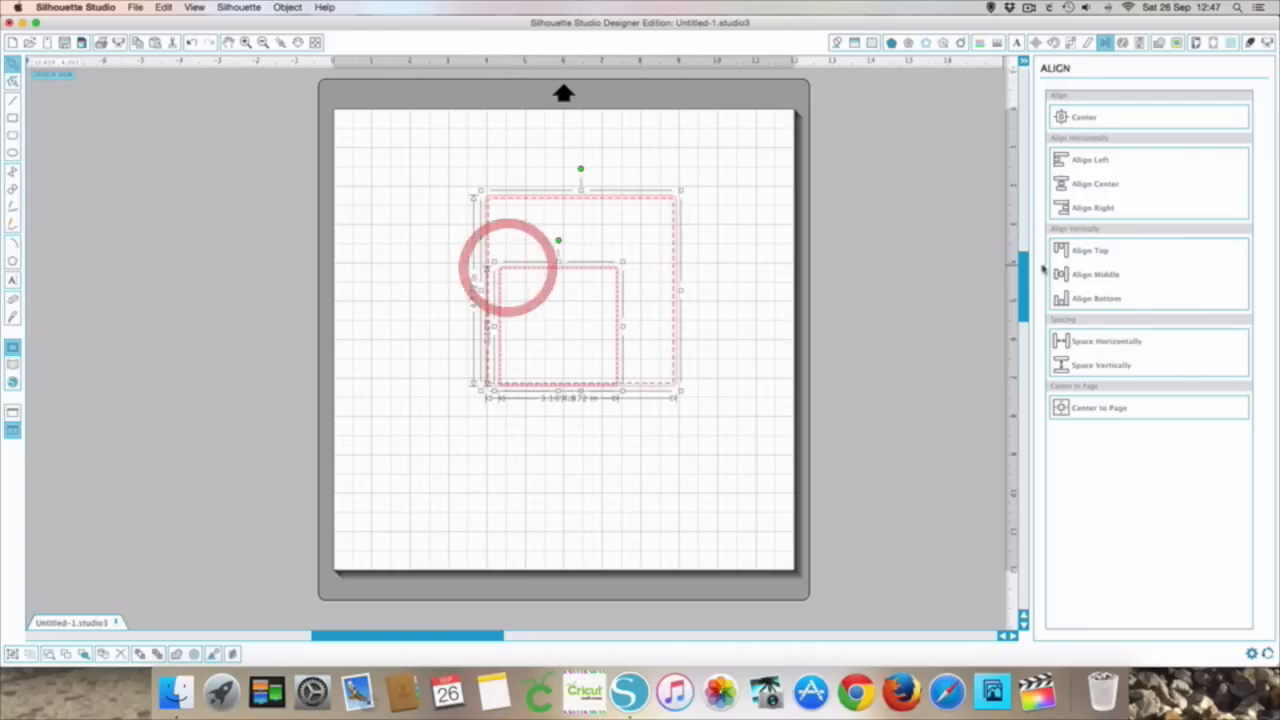
left_click(1096, 274)
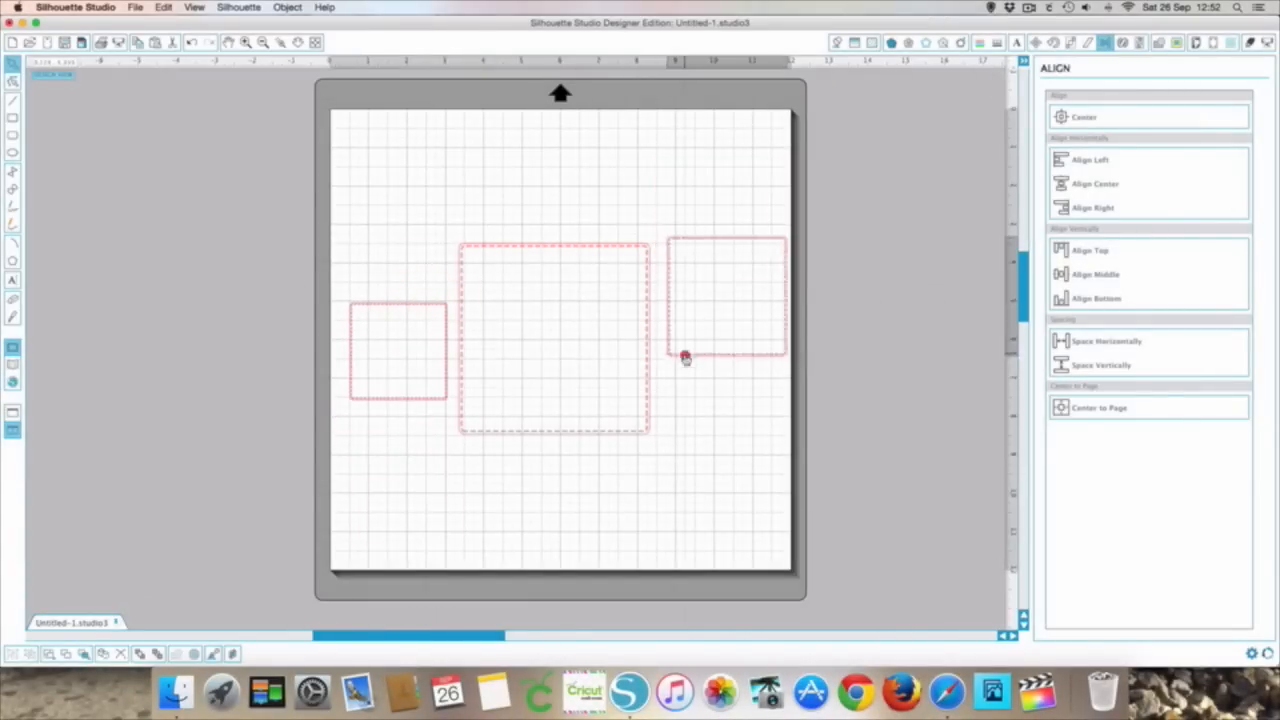
Step: Lower the right-hand square so its bottom matches the central square's bottom
left_click_drag(724, 300, 718, 384)
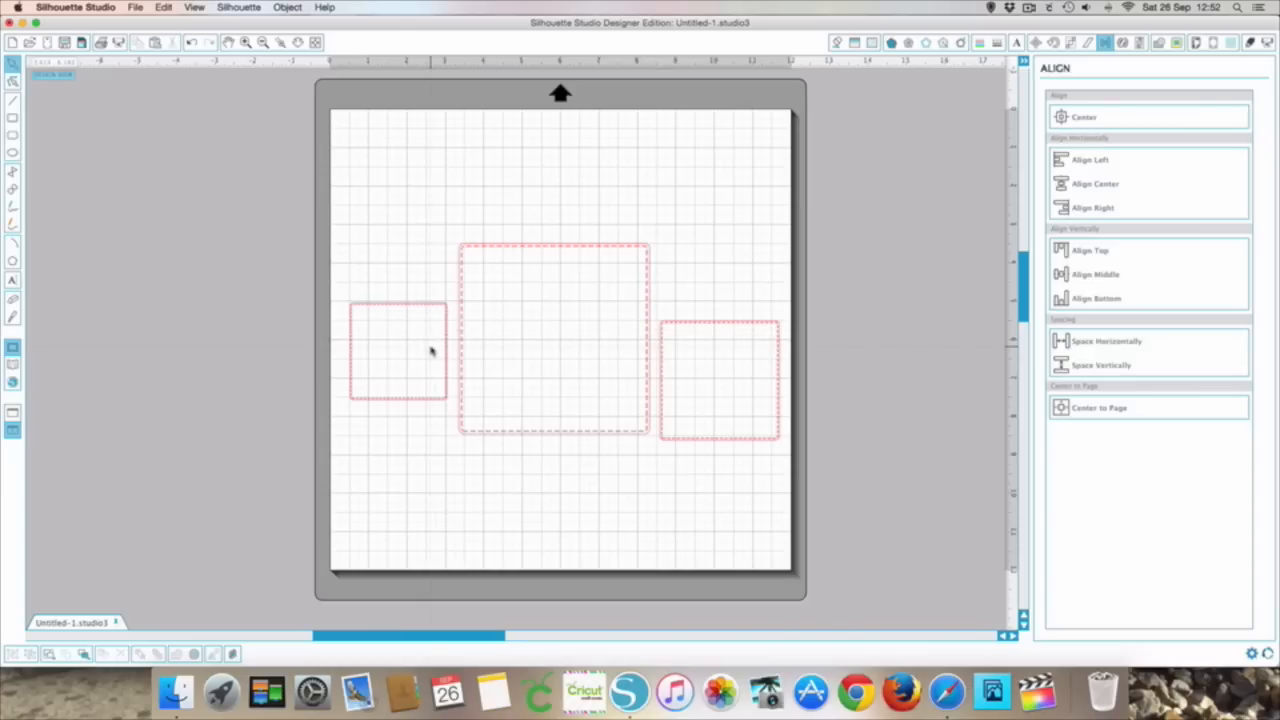
mouse_move(464, 402)
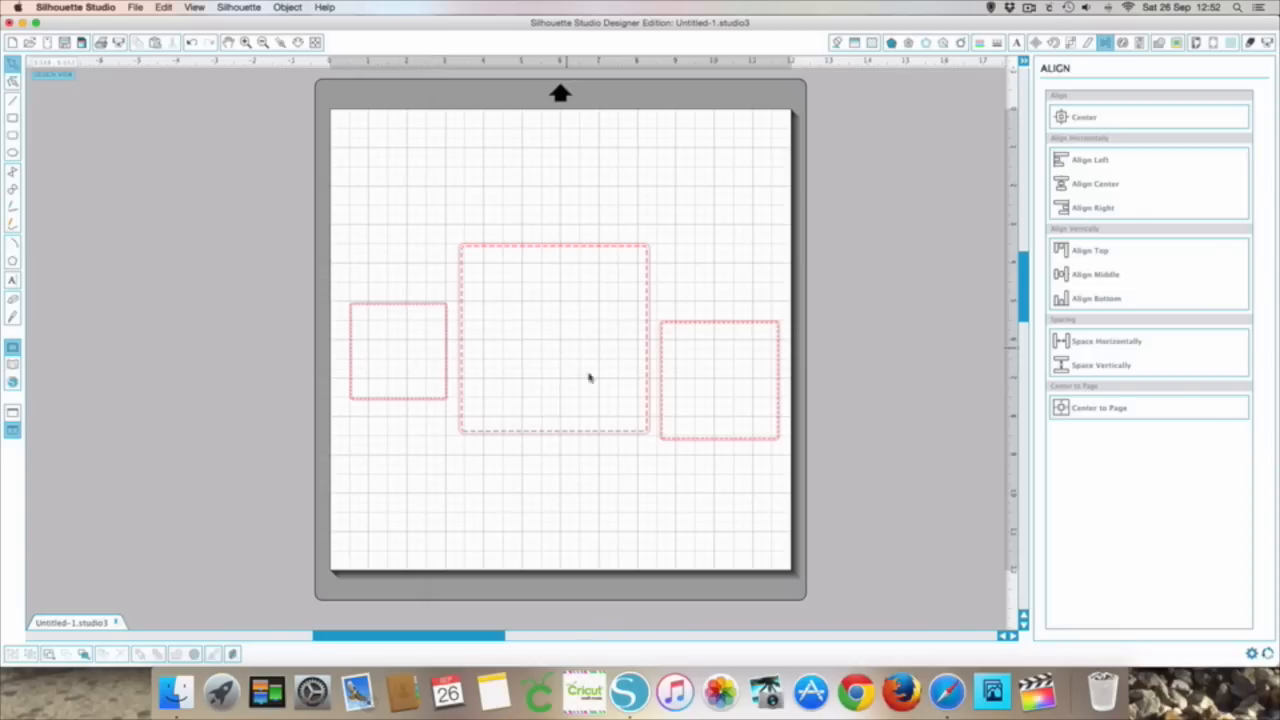
mouse_move(746, 384)
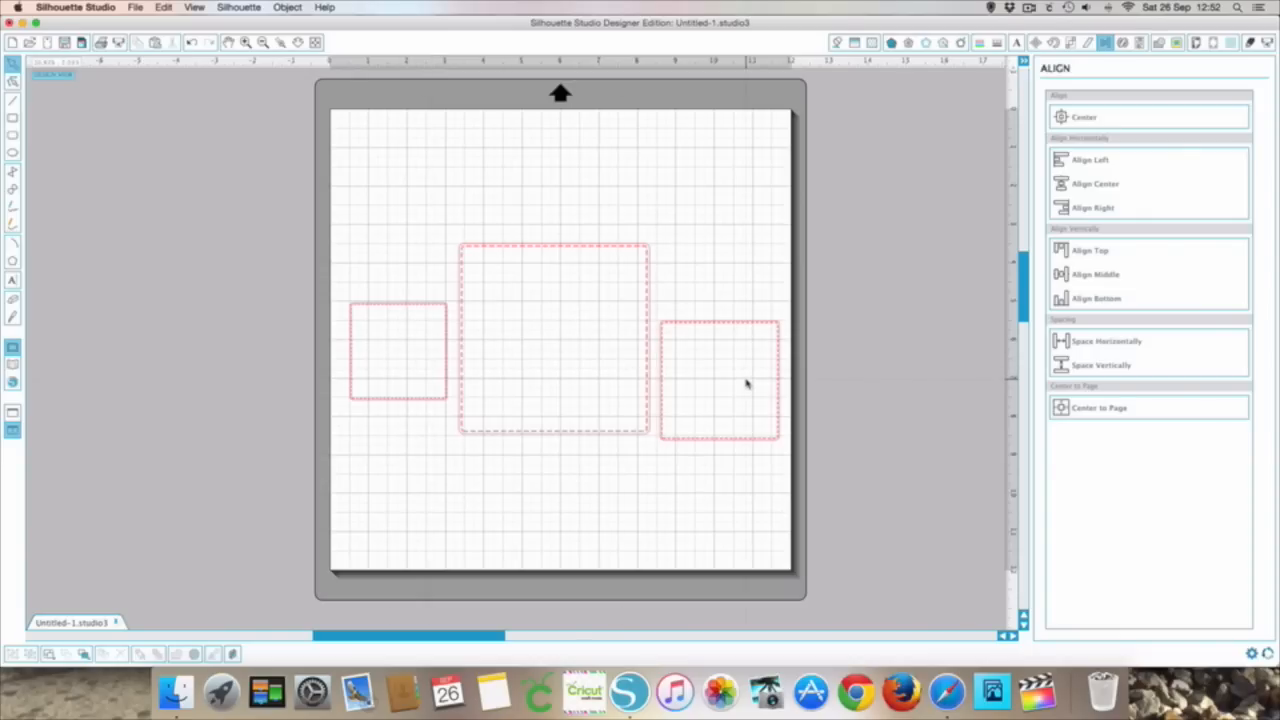
mouse_move(544, 356)
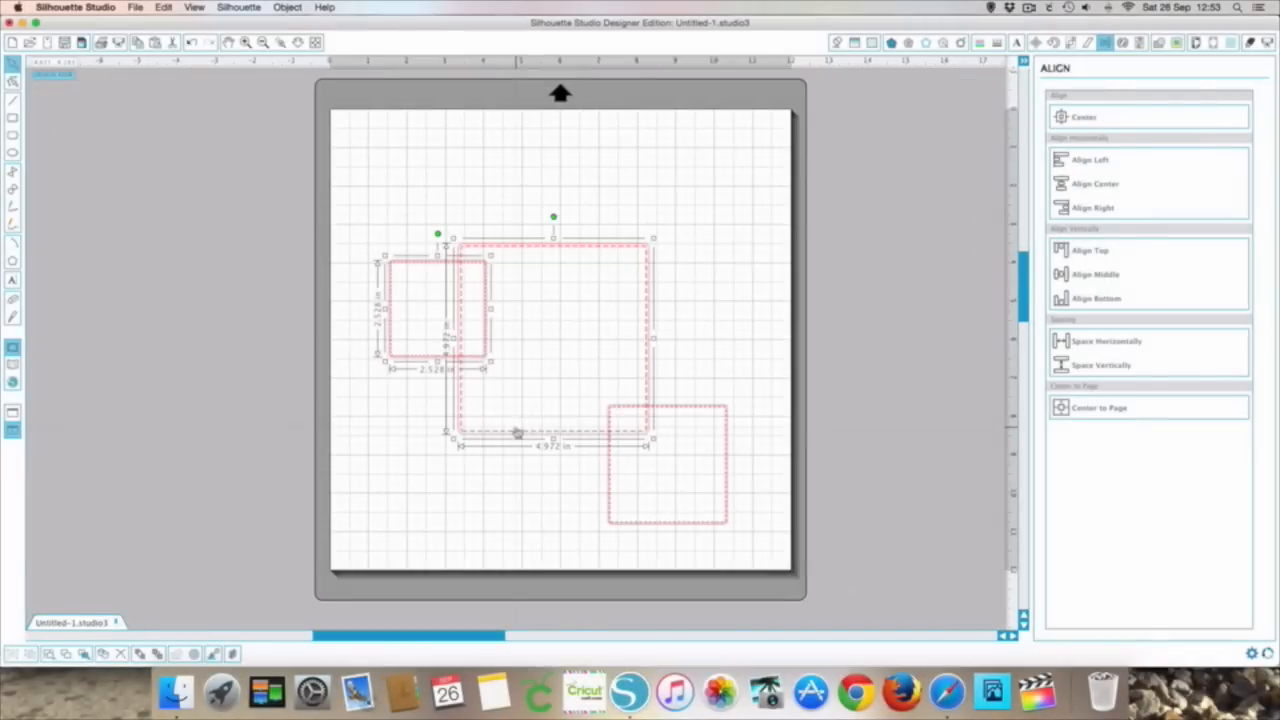
Step: Include the third square in the selection for even horizontal and vertical spacing
left_click(668, 464)
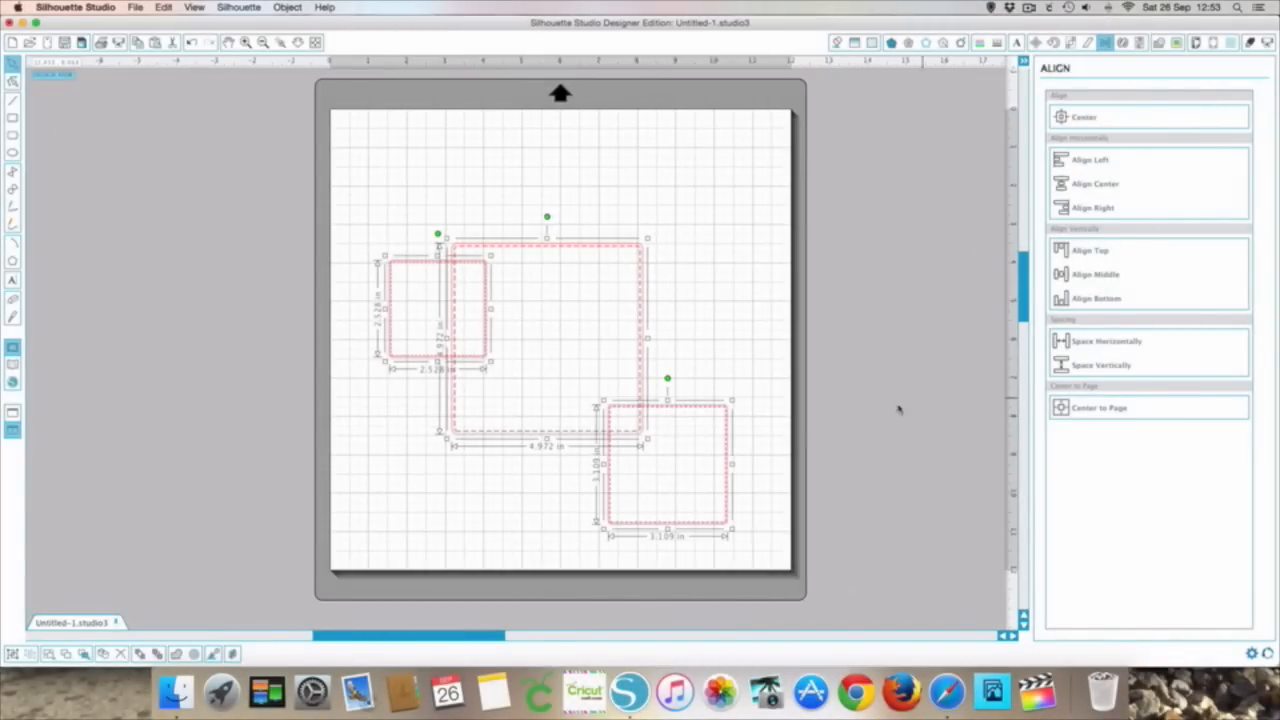
mouse_move(470, 256)
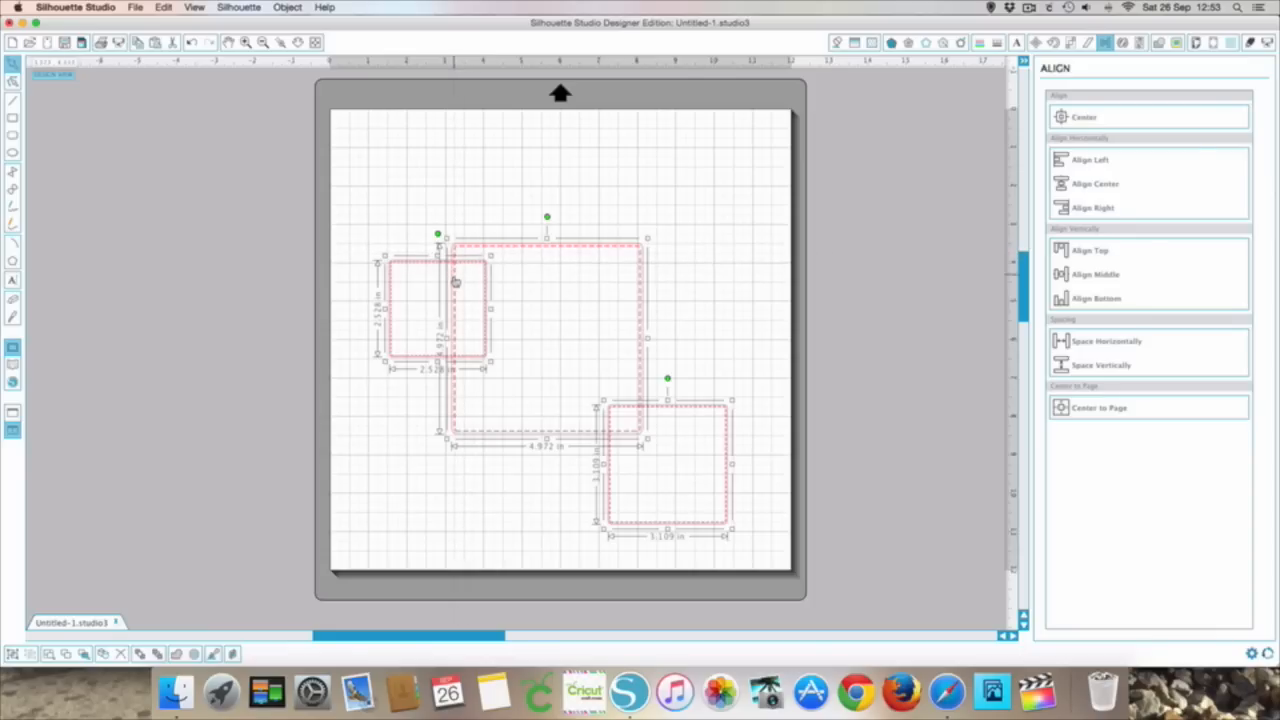
mouse_move(484, 264)
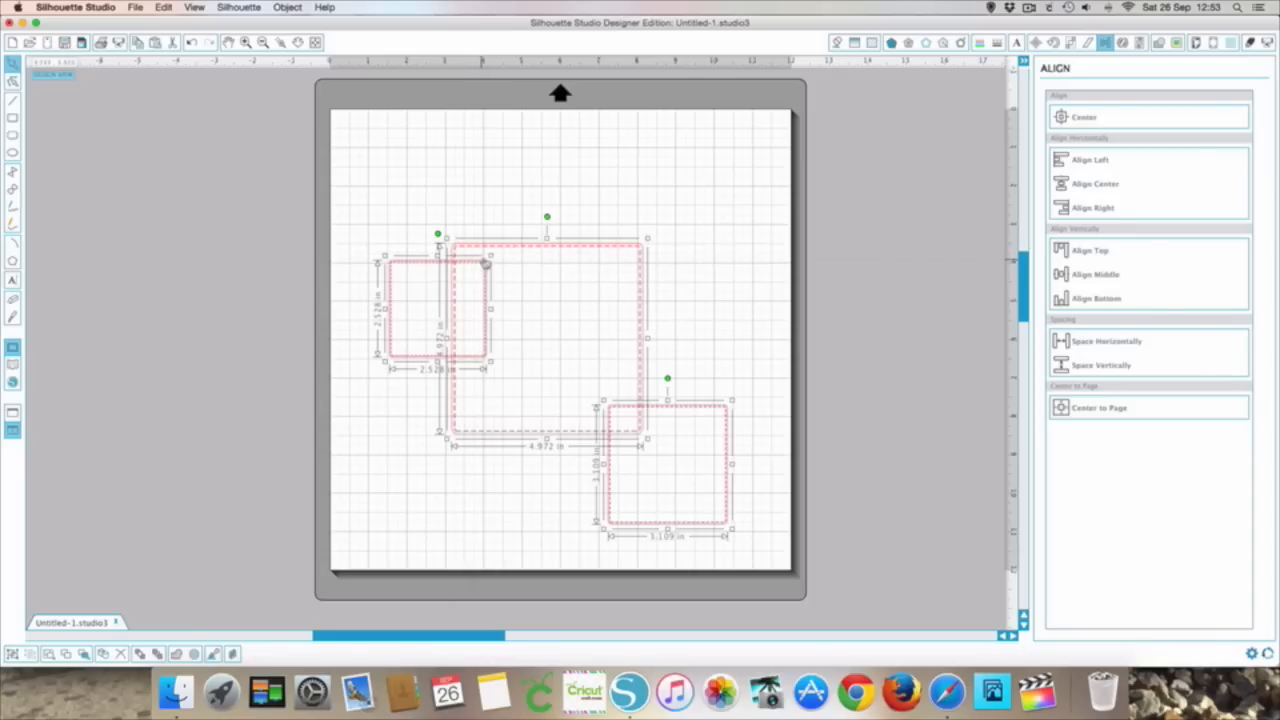
mouse_move(642, 424)
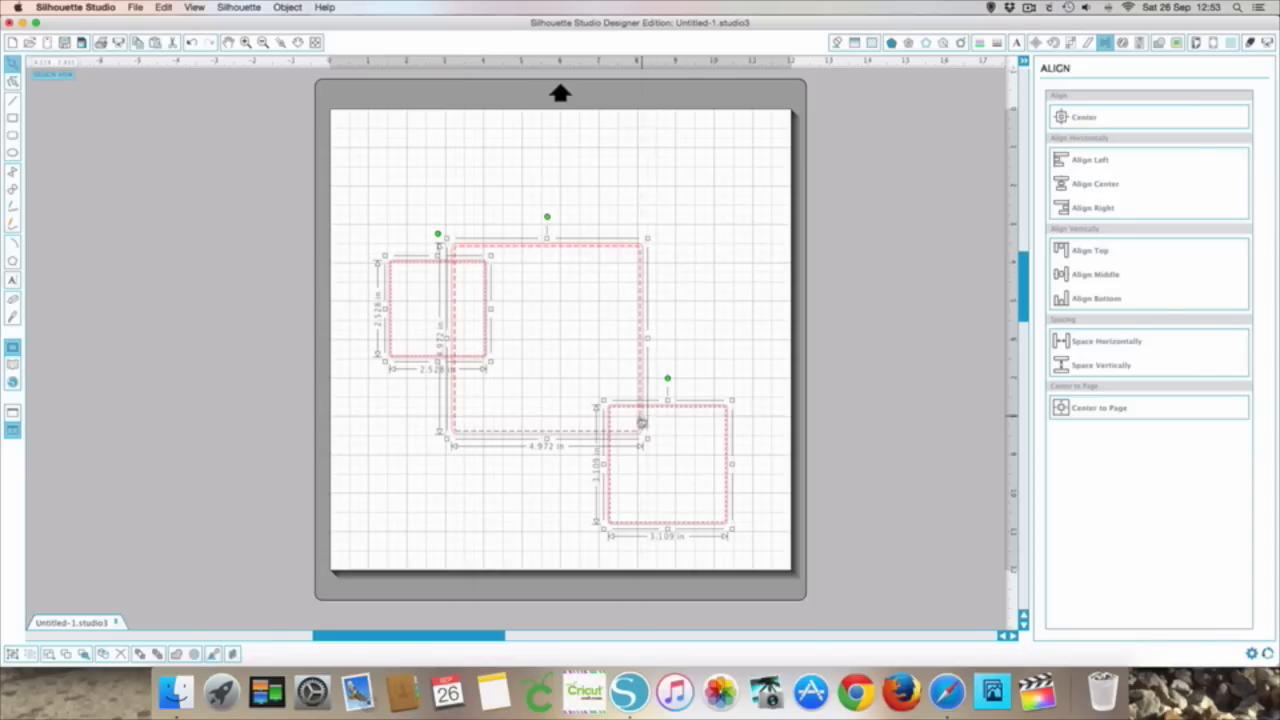
mouse_move(688, 452)
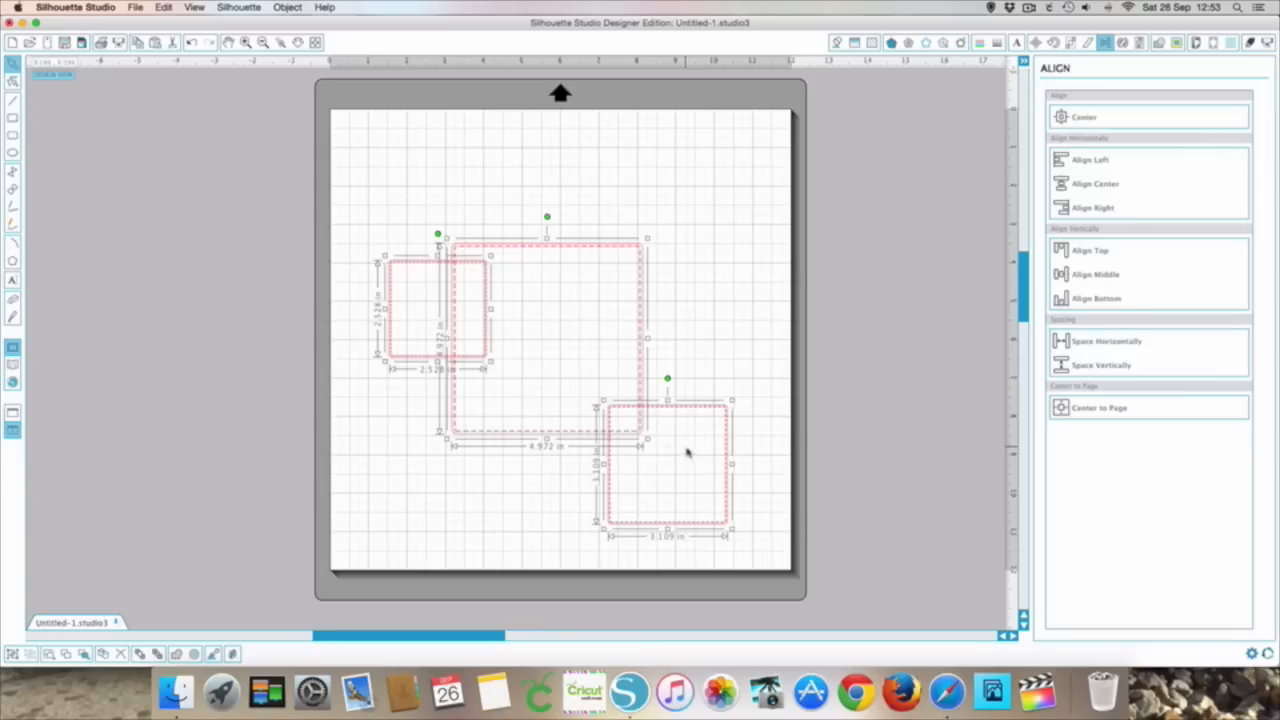
mouse_move(680, 376)
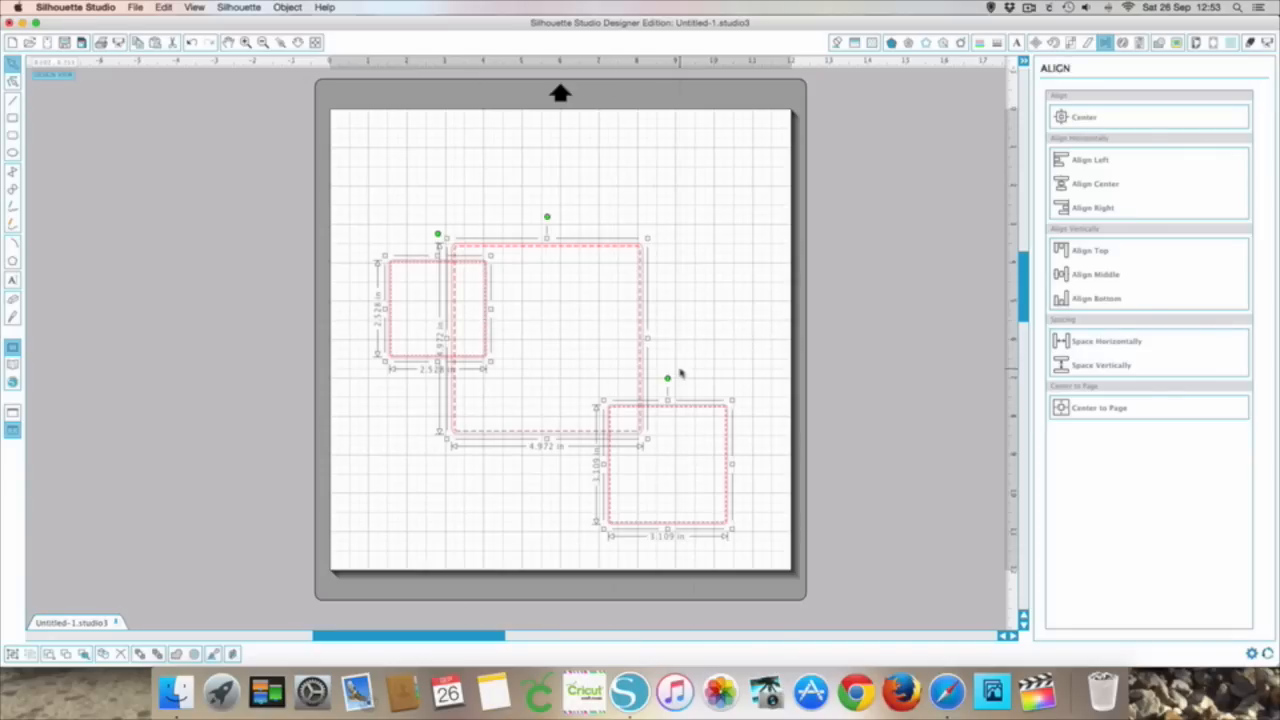
mouse_move(610, 414)
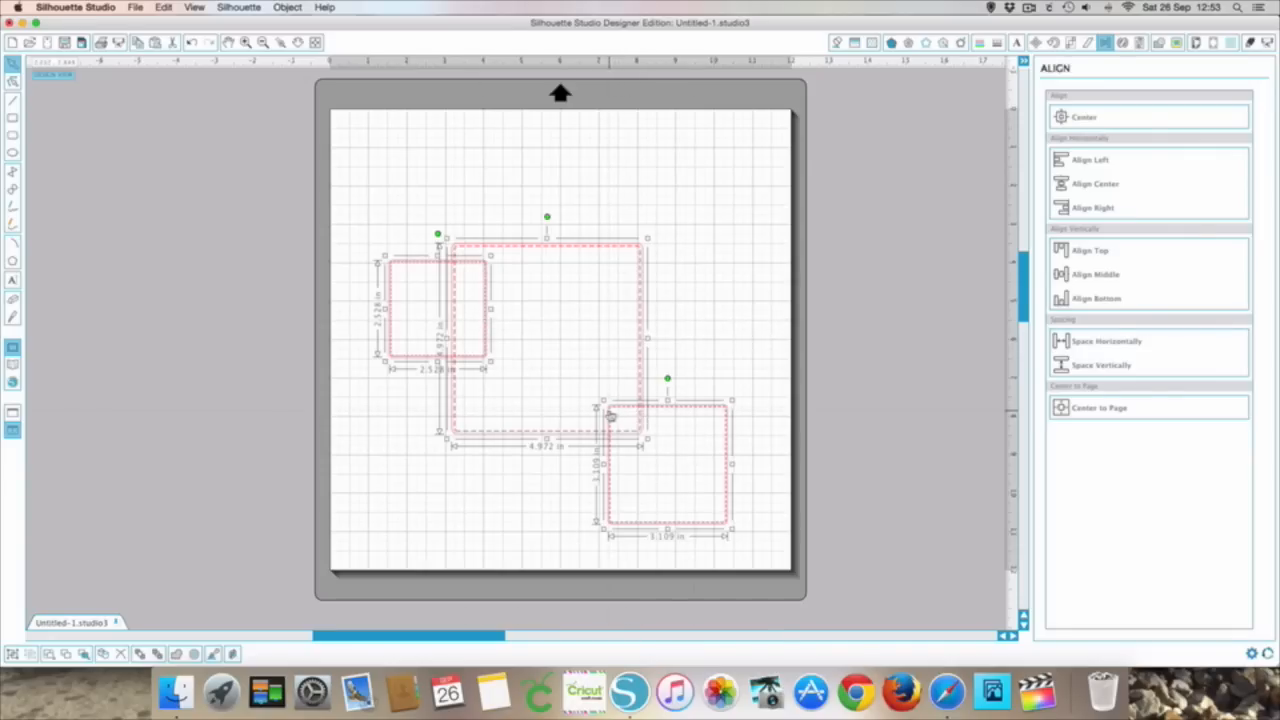
mouse_move(496, 360)
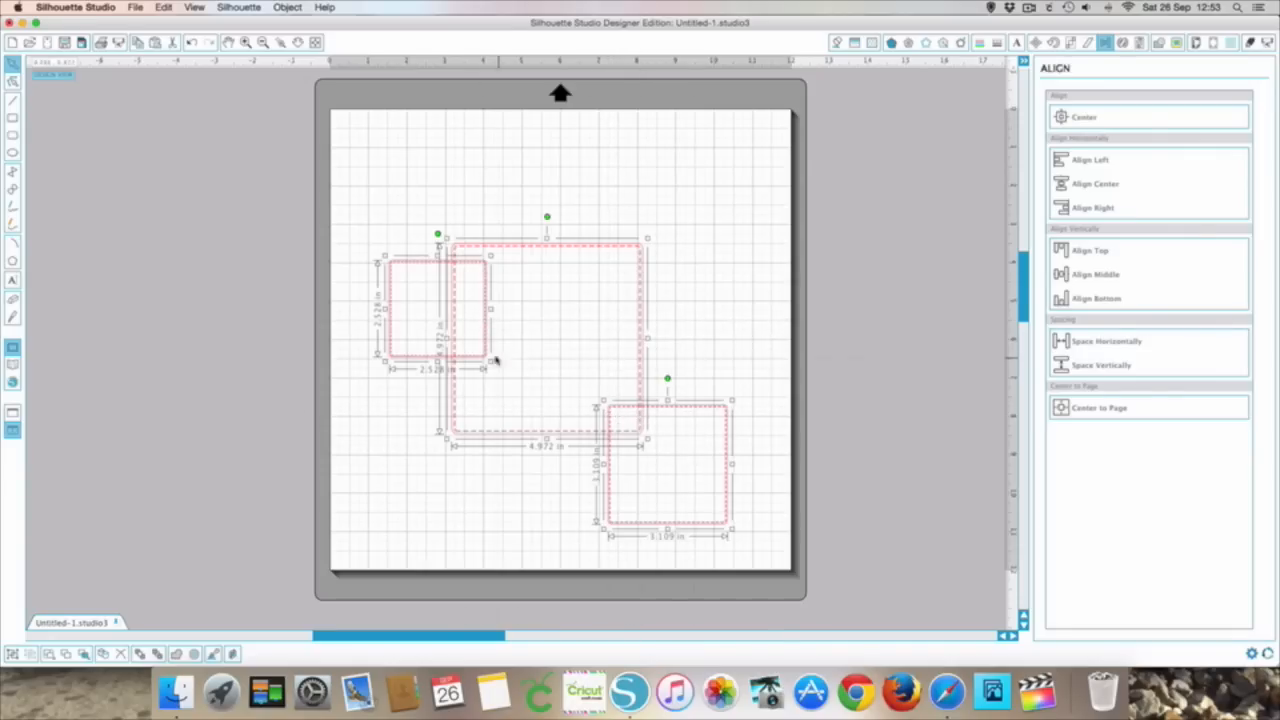
mouse_move(500, 352)
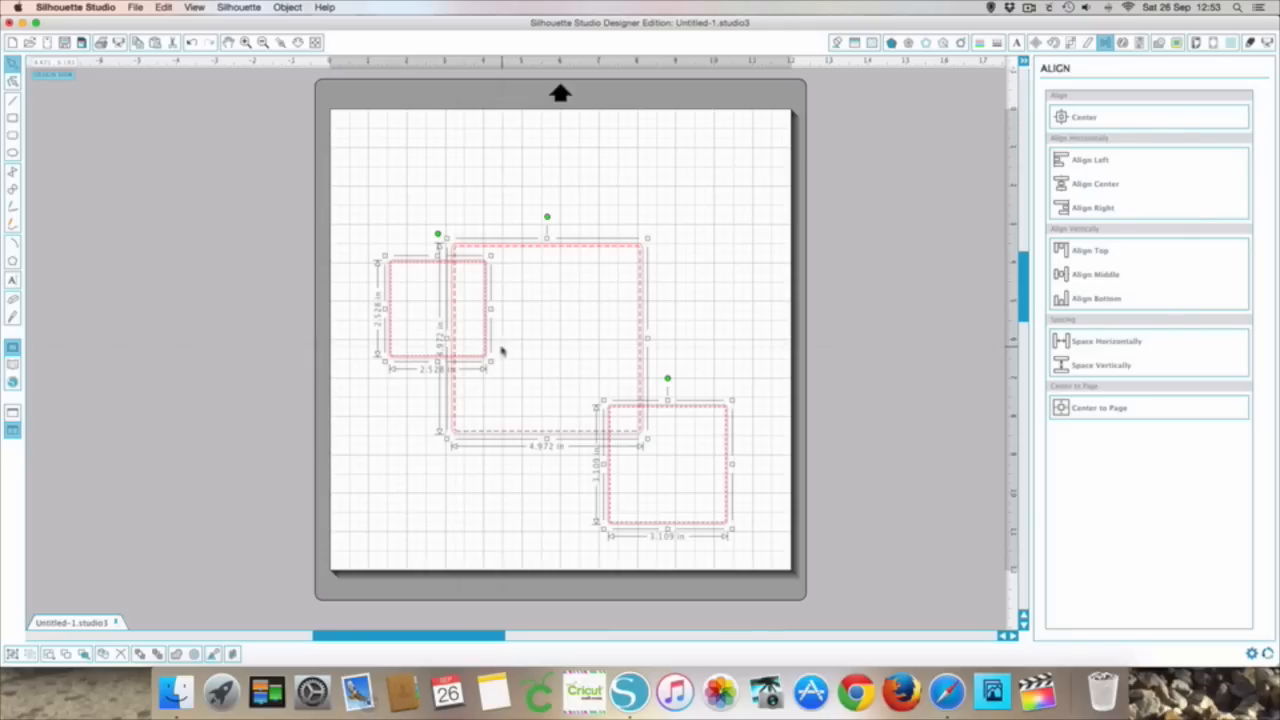
mouse_move(868, 388)
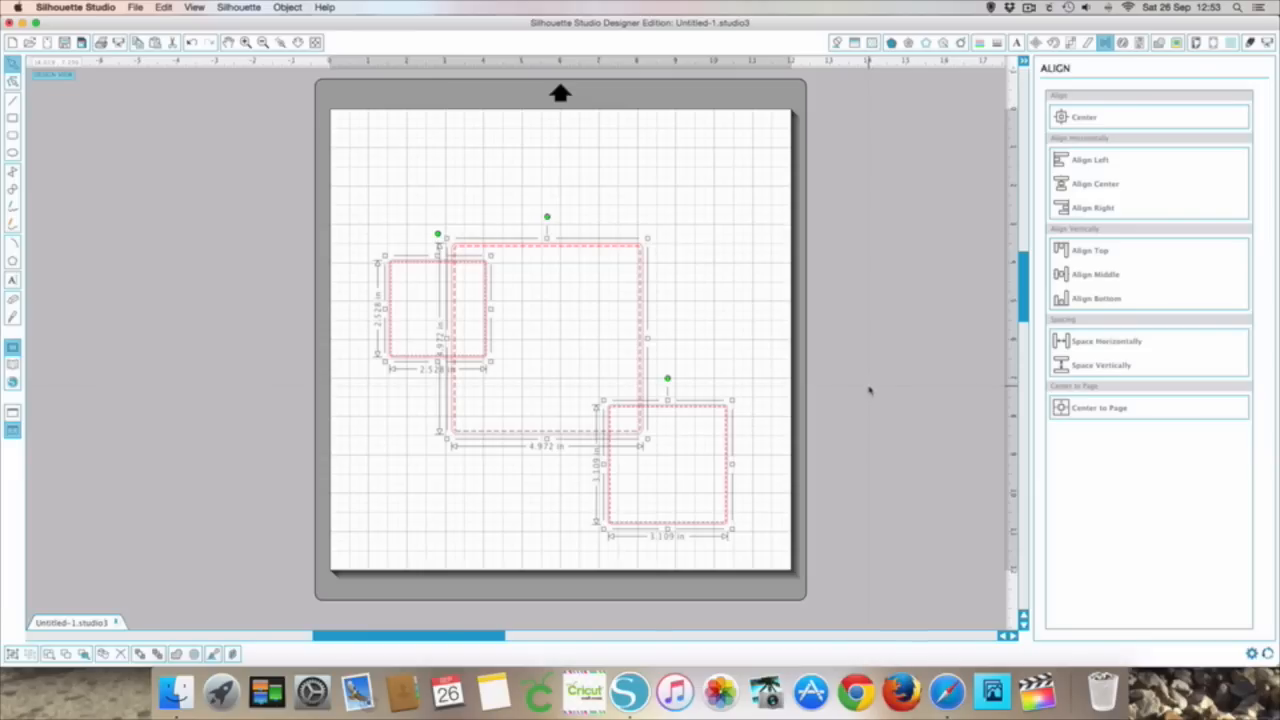
mouse_move(928, 390)
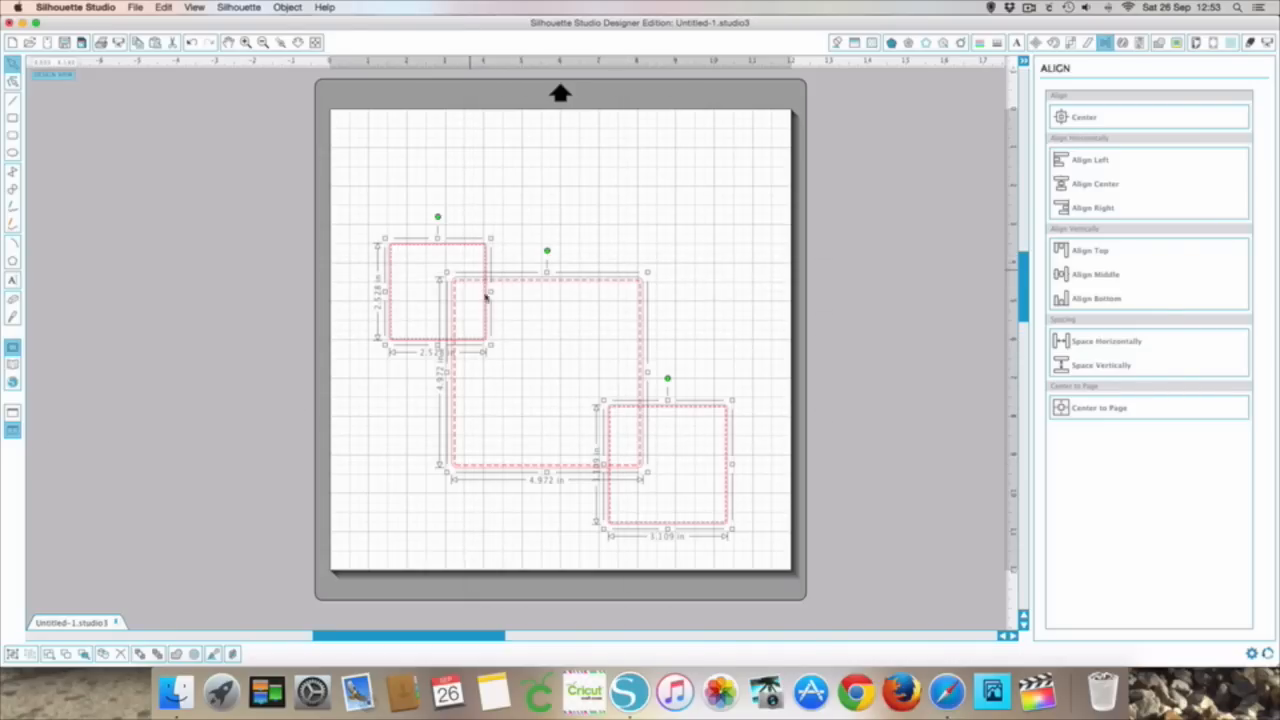
mouse_move(490, 330)
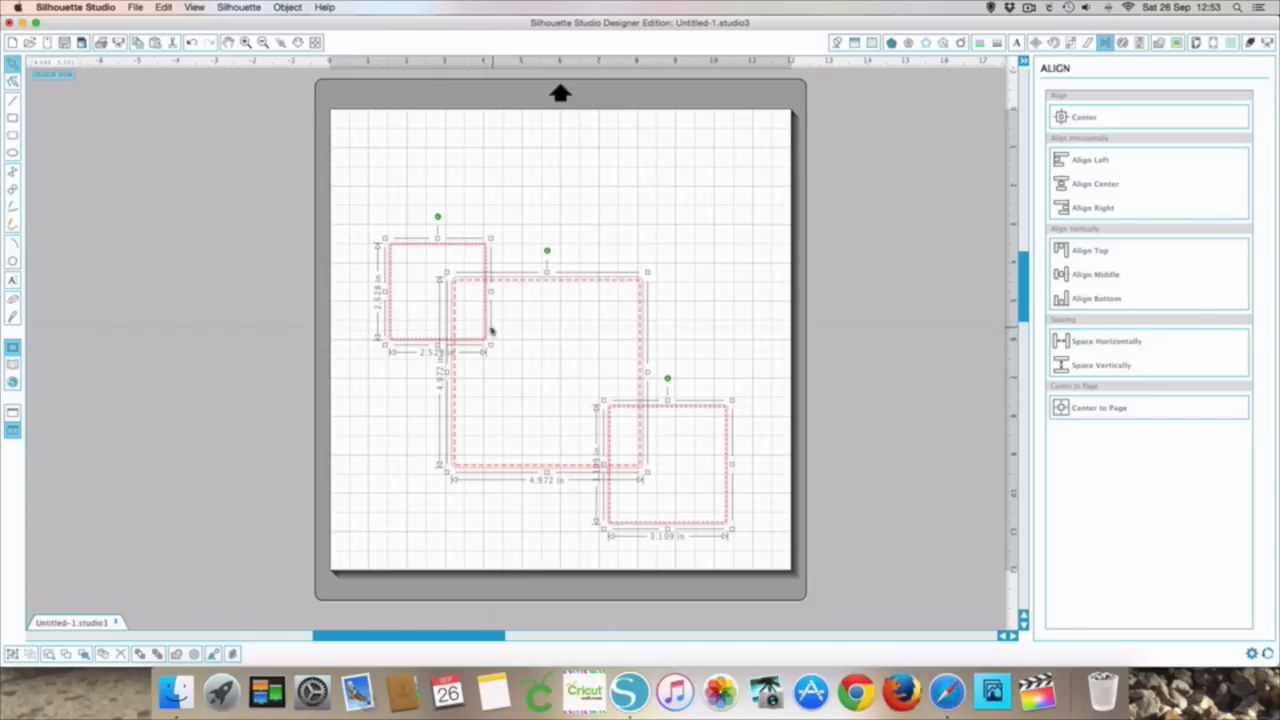